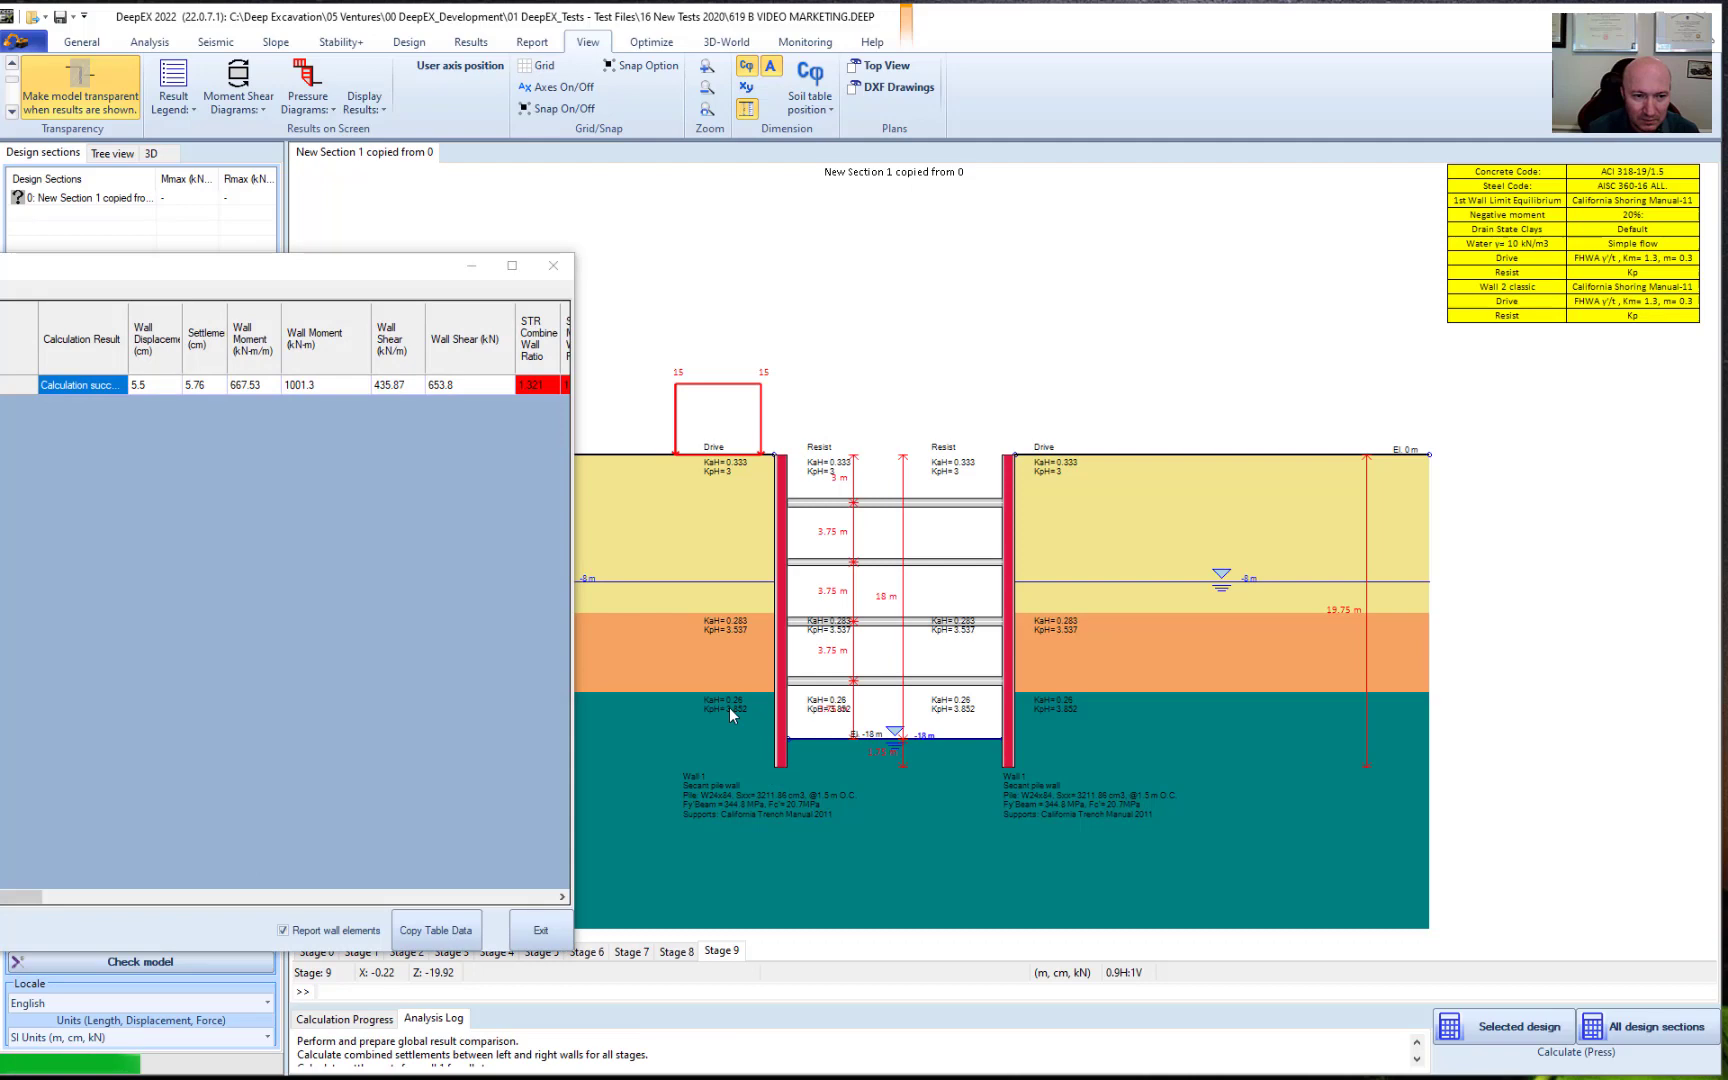
Review the wall STR check ratios in the results table, then exit it
click(204, 384)
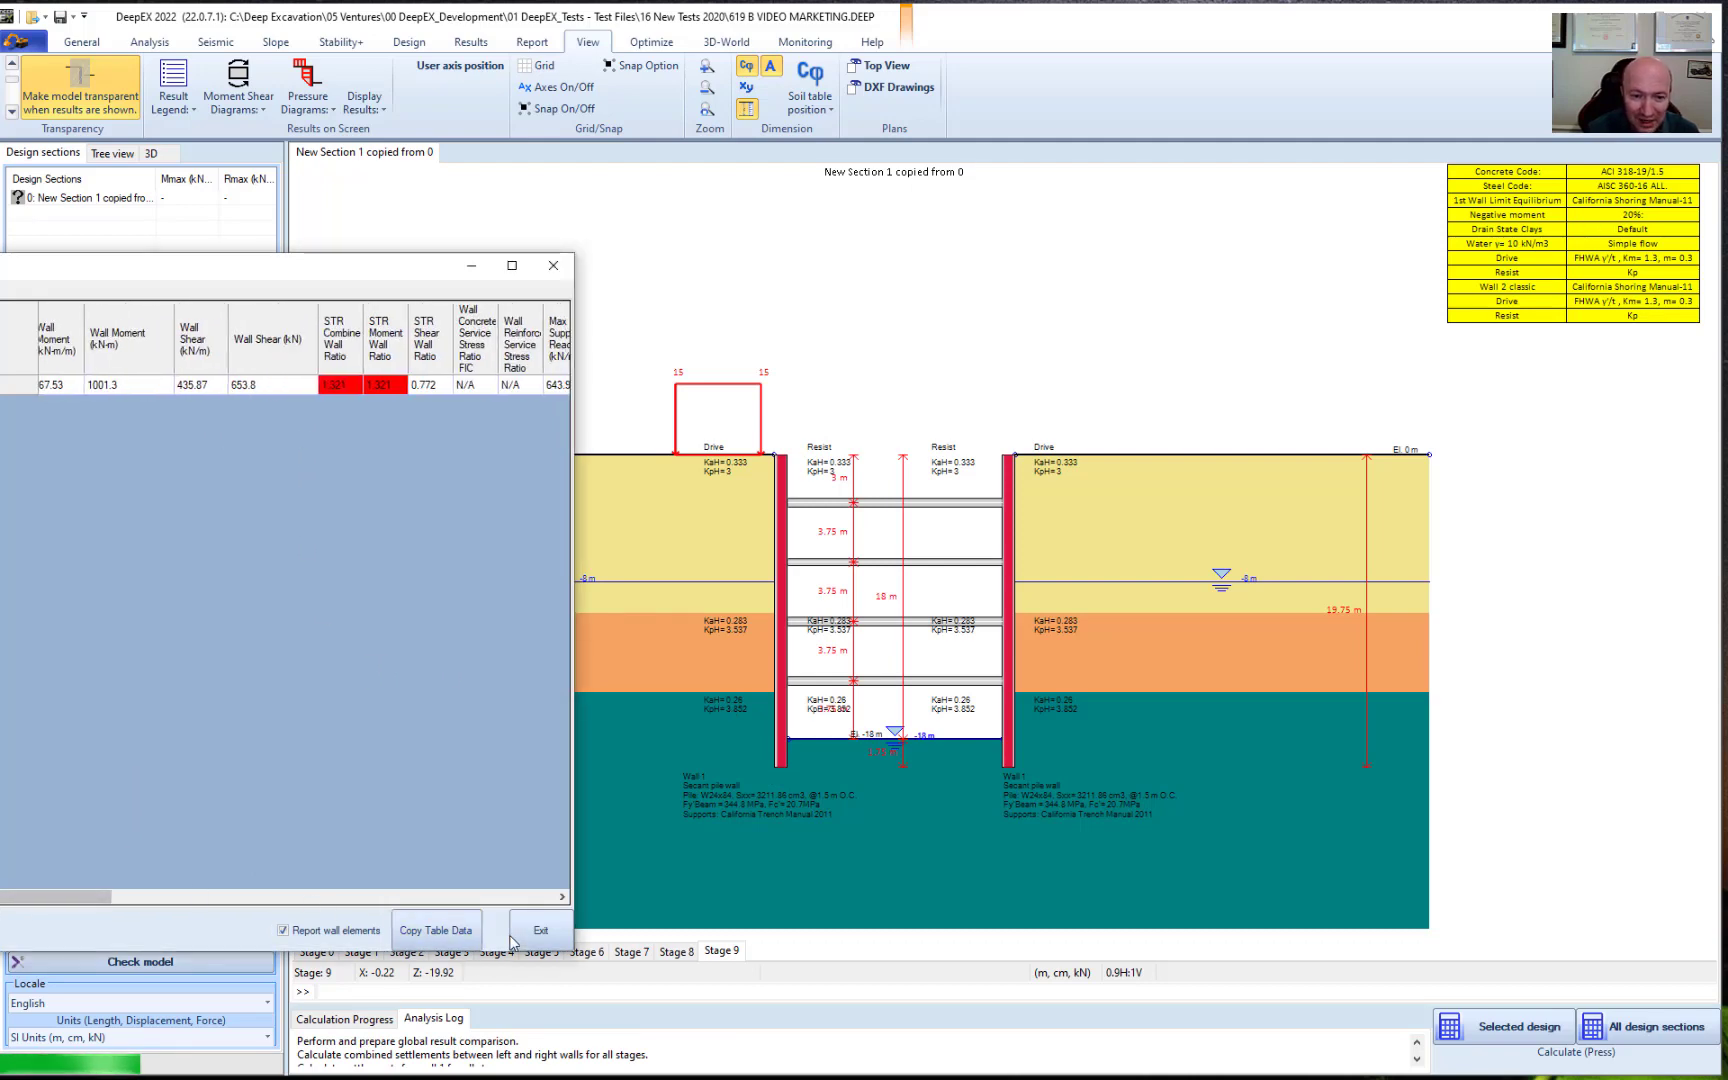
click(541, 929)
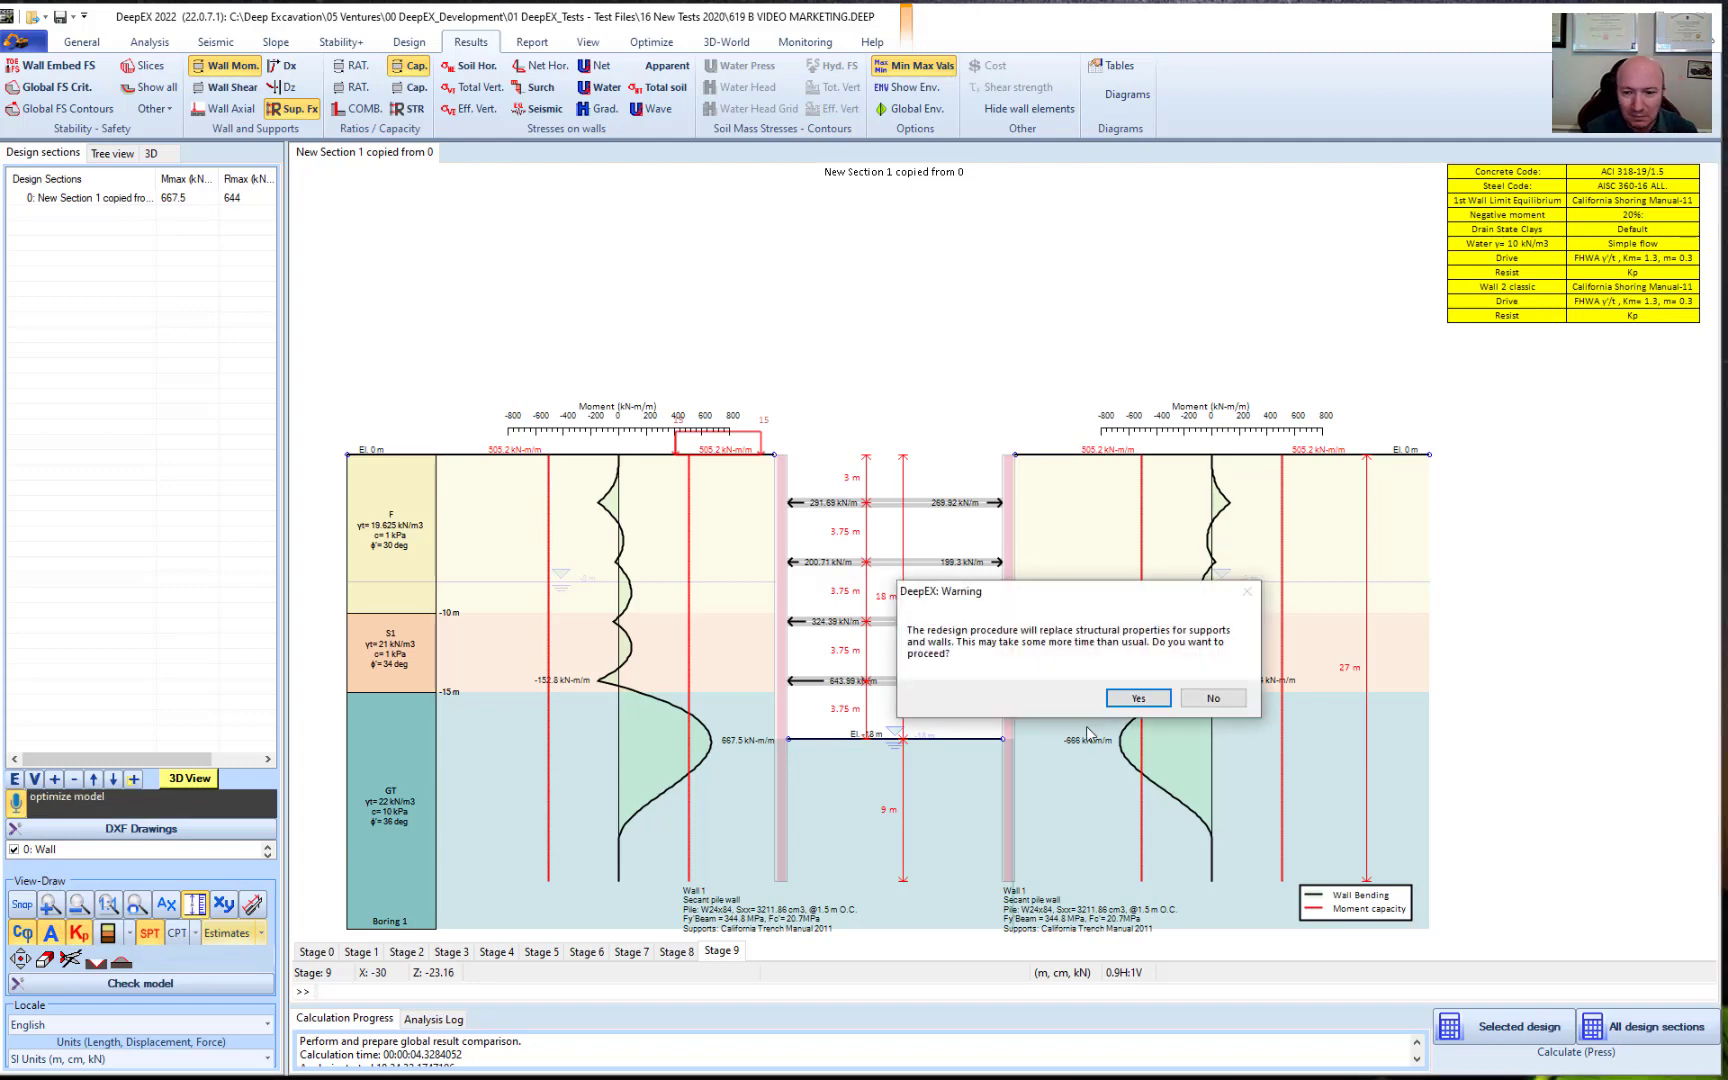
Accept the redesign warning and run Optimize Design Section to get a W27x102 pile
click(1137, 698)
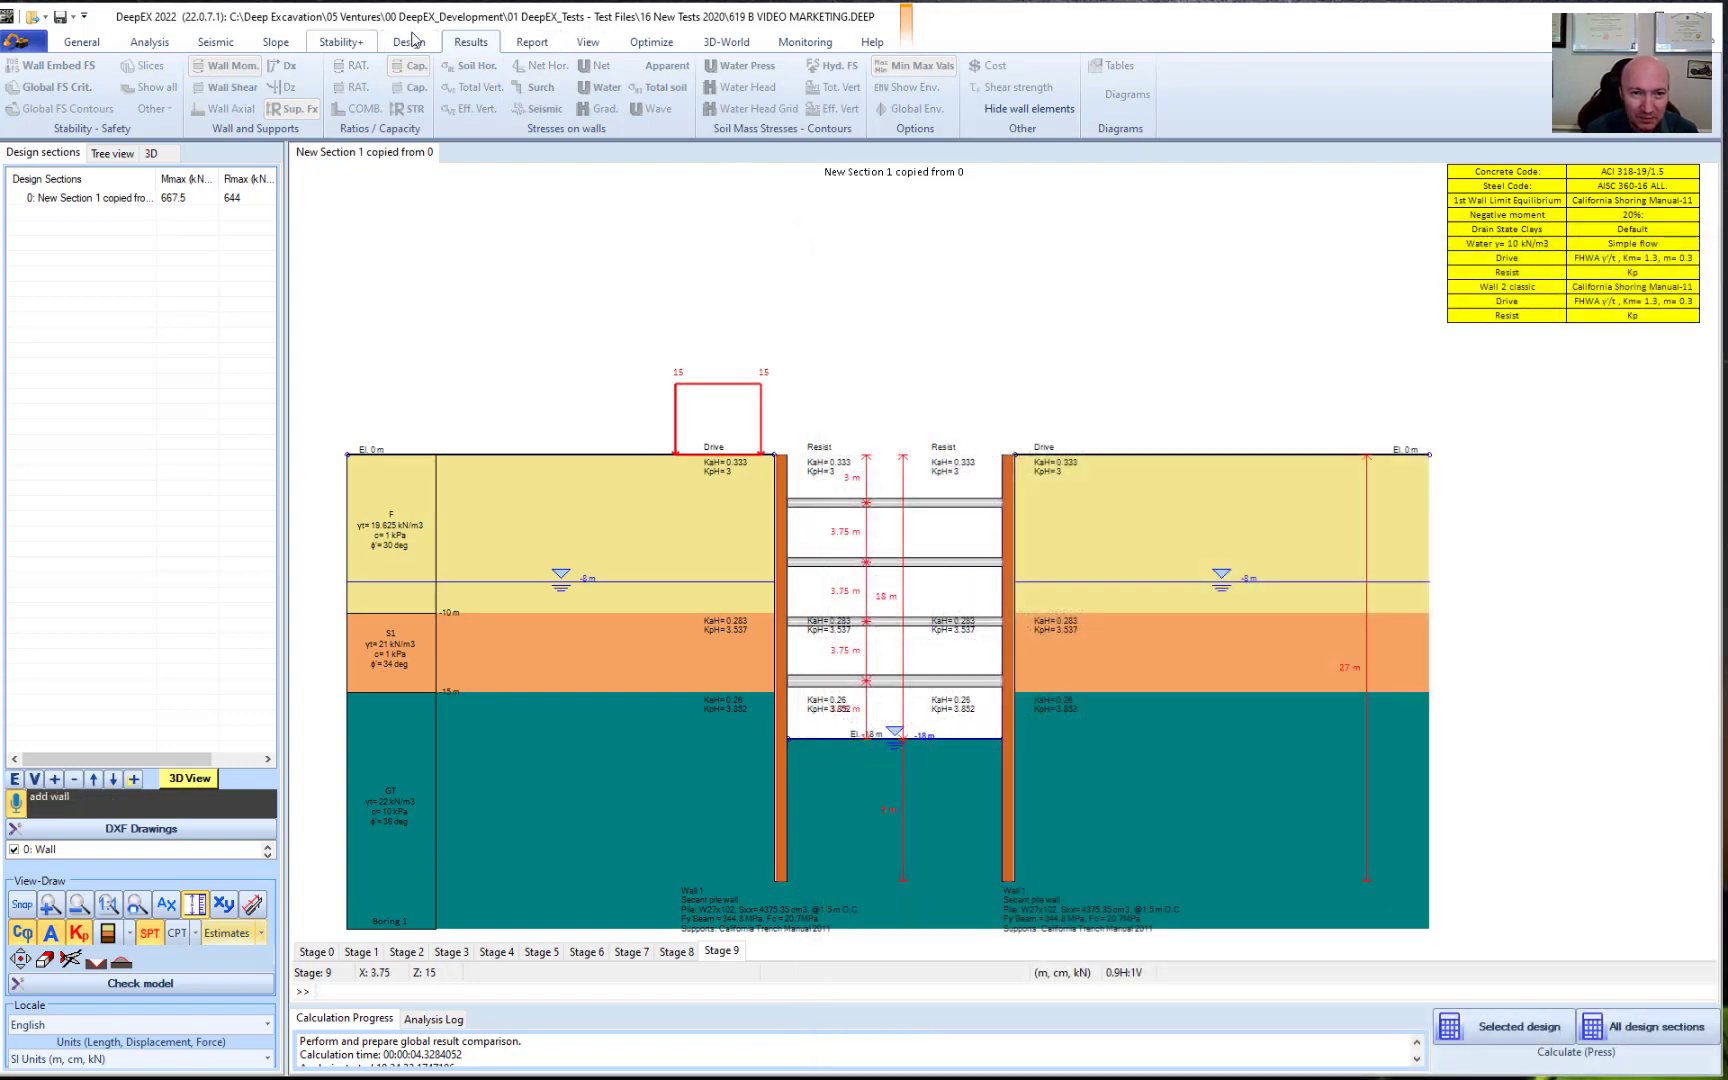
click(651, 41)
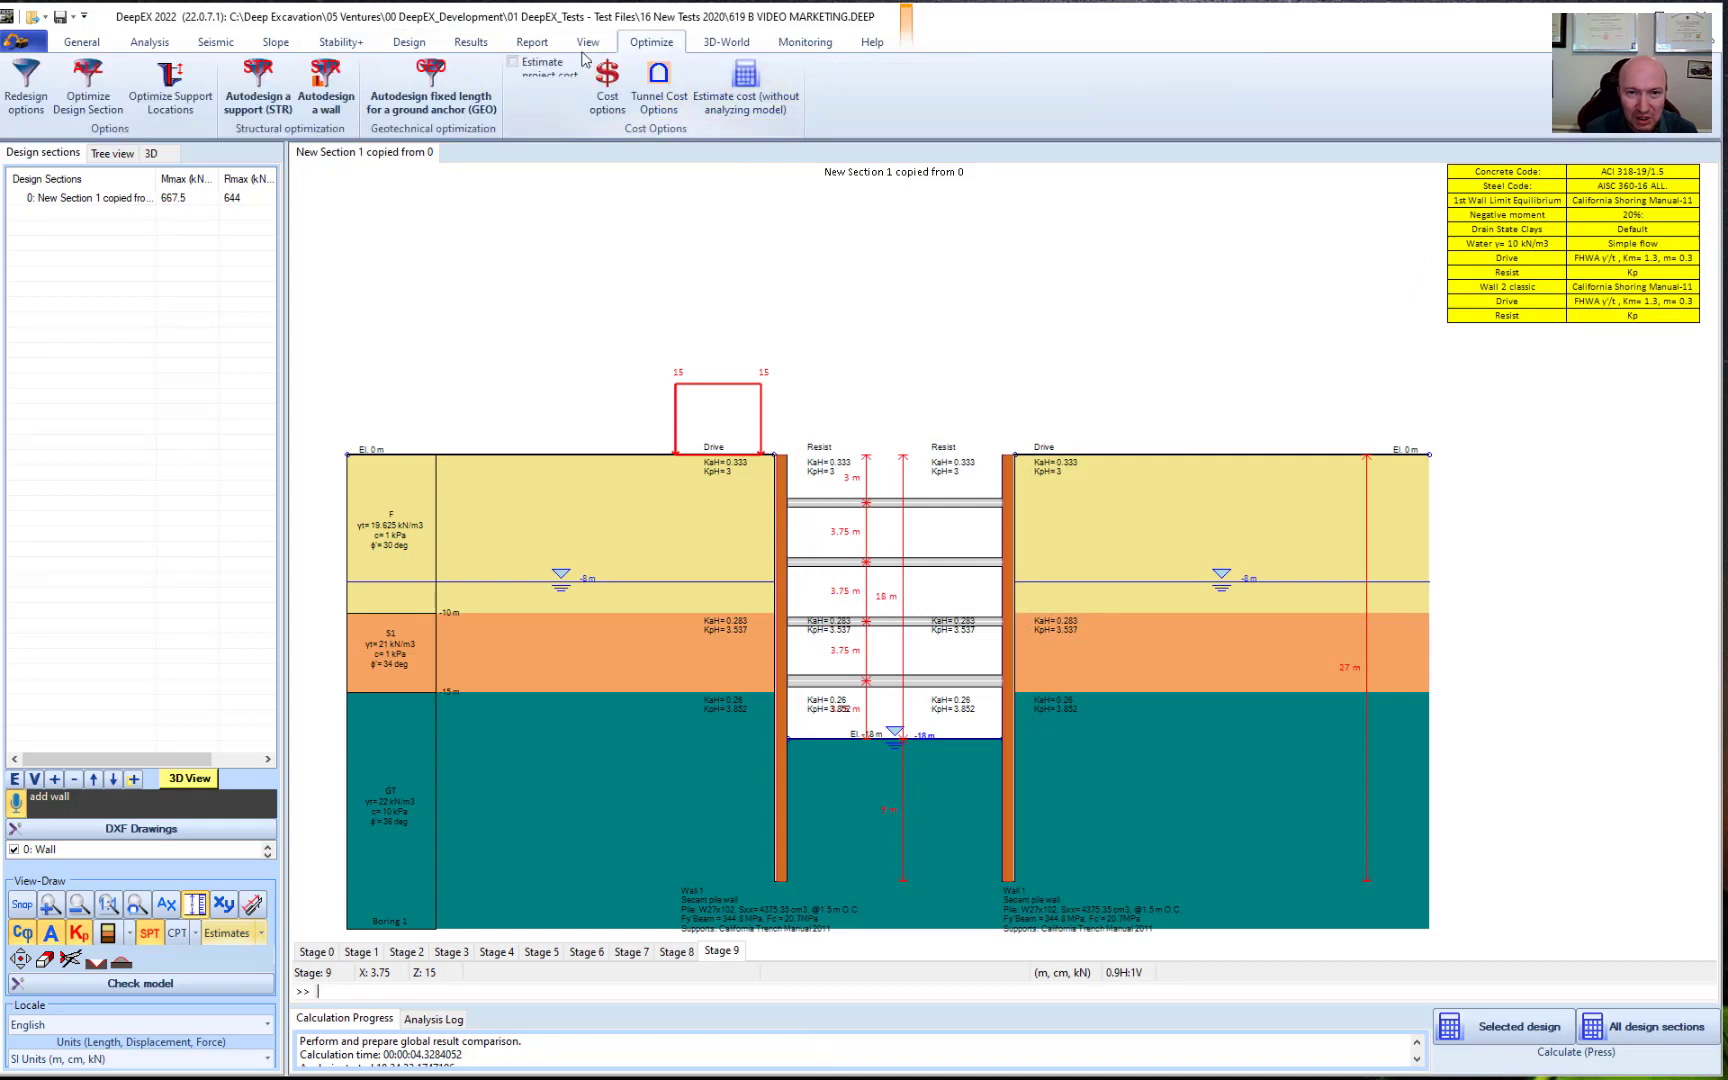
click(409, 41)
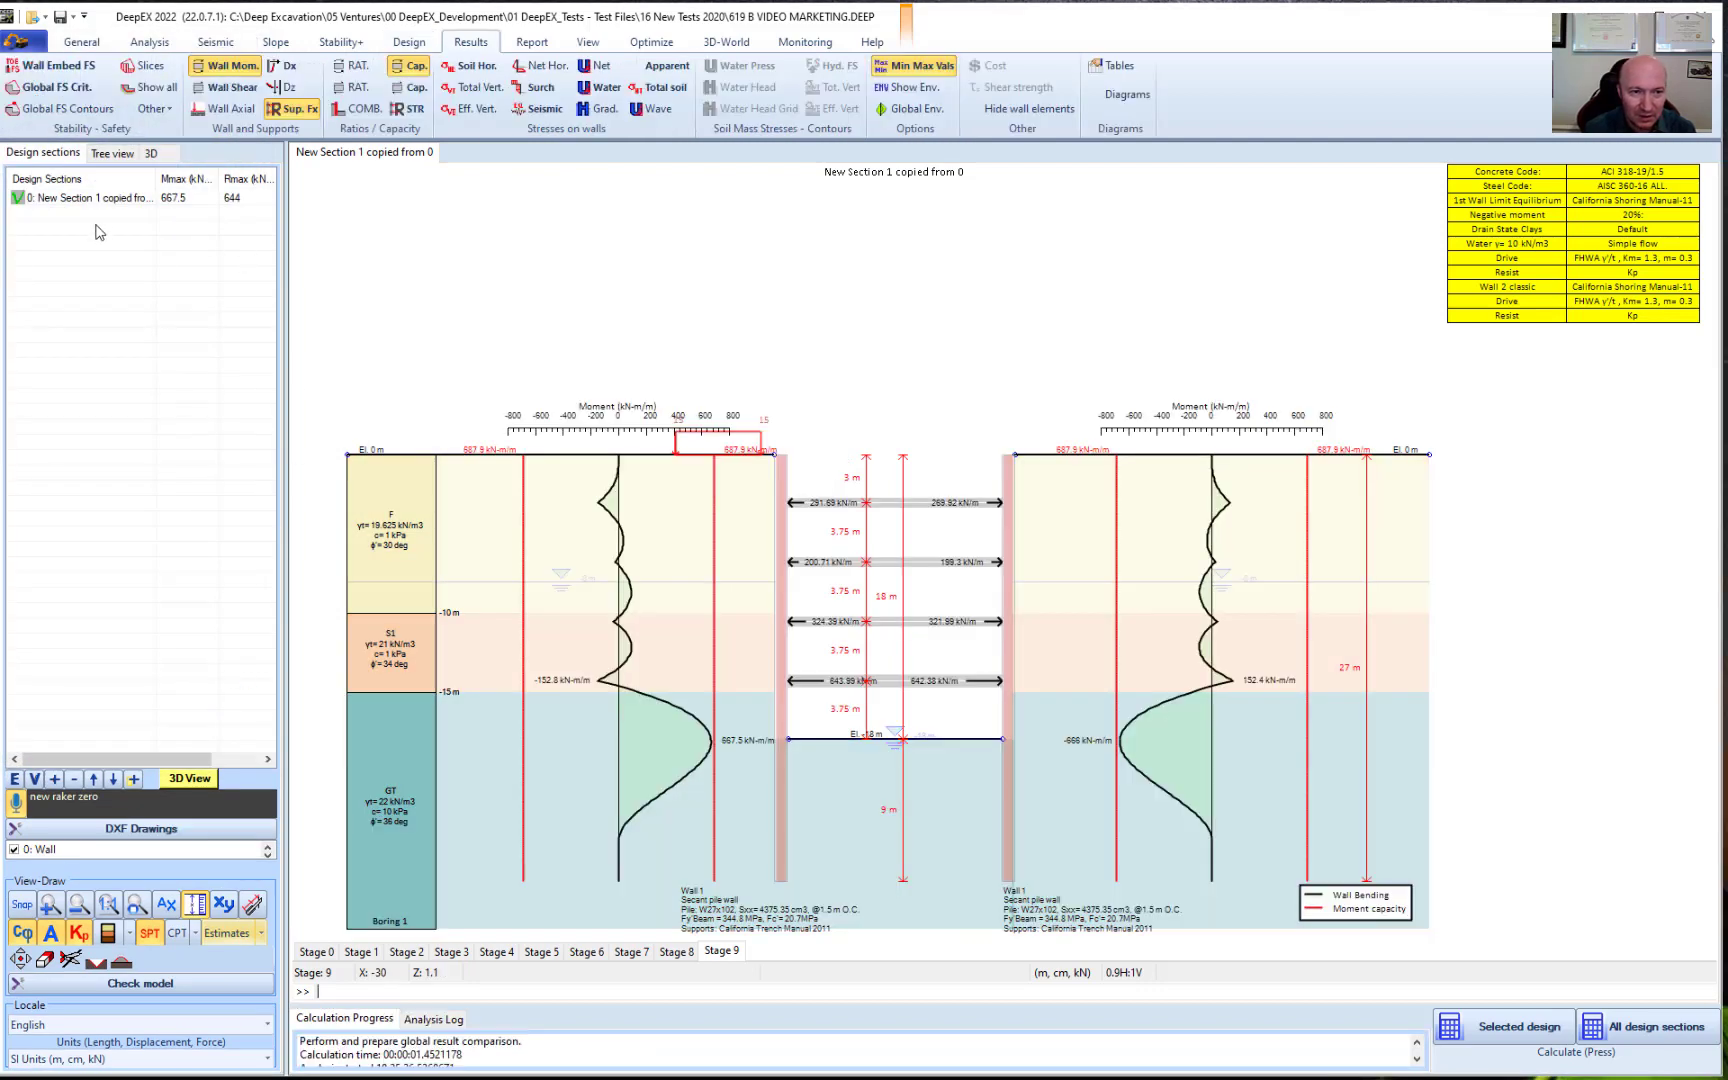
Rename the original design section to LEM
right_click(90, 198)
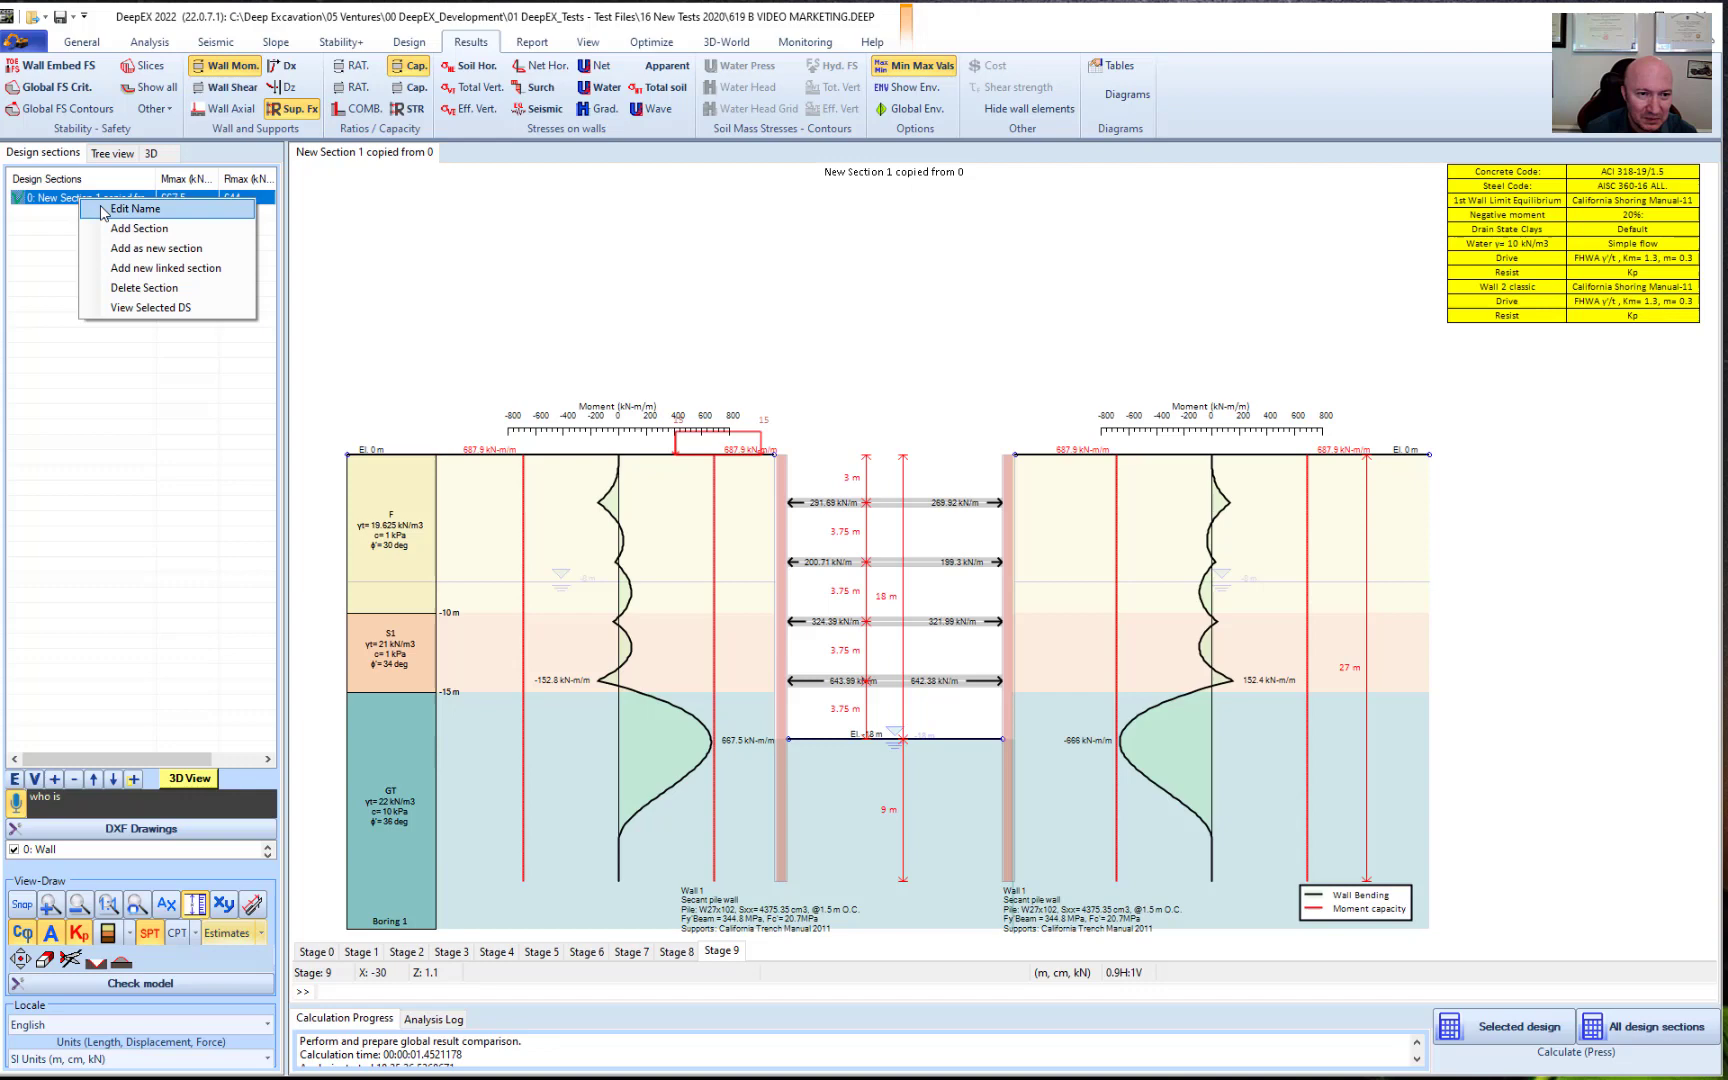
click(137, 210)
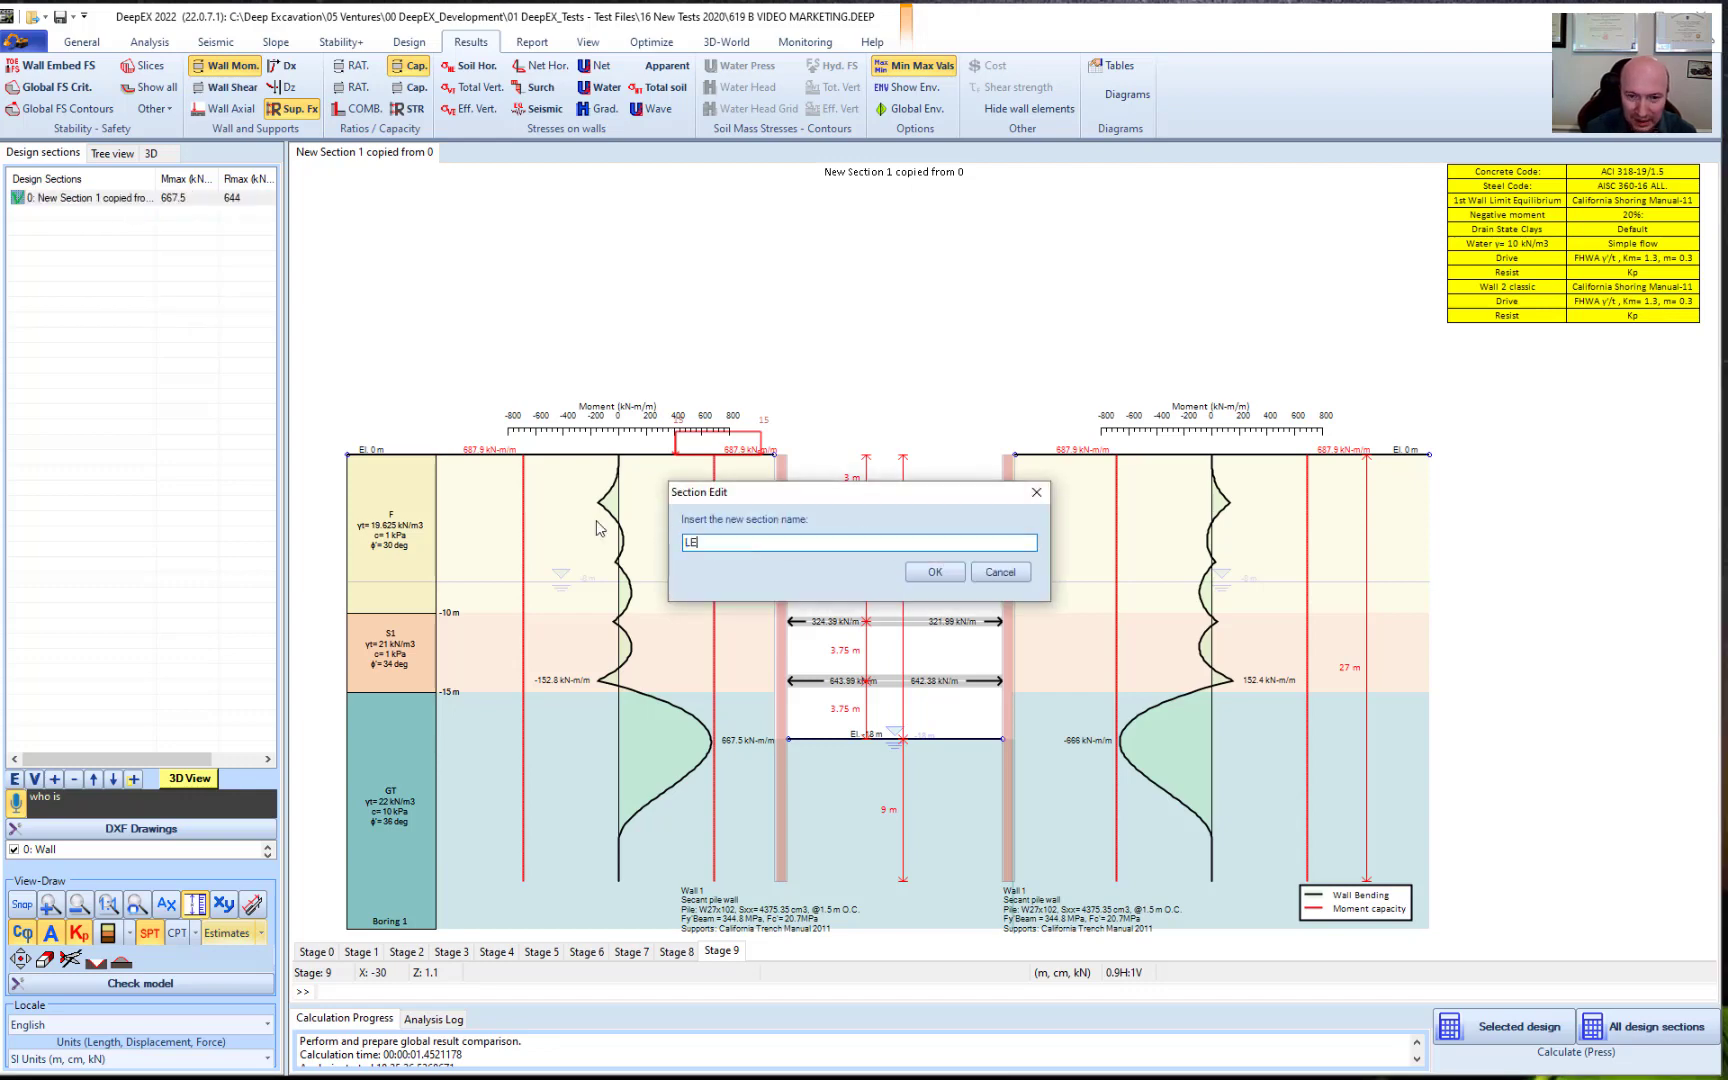
click(934, 571)
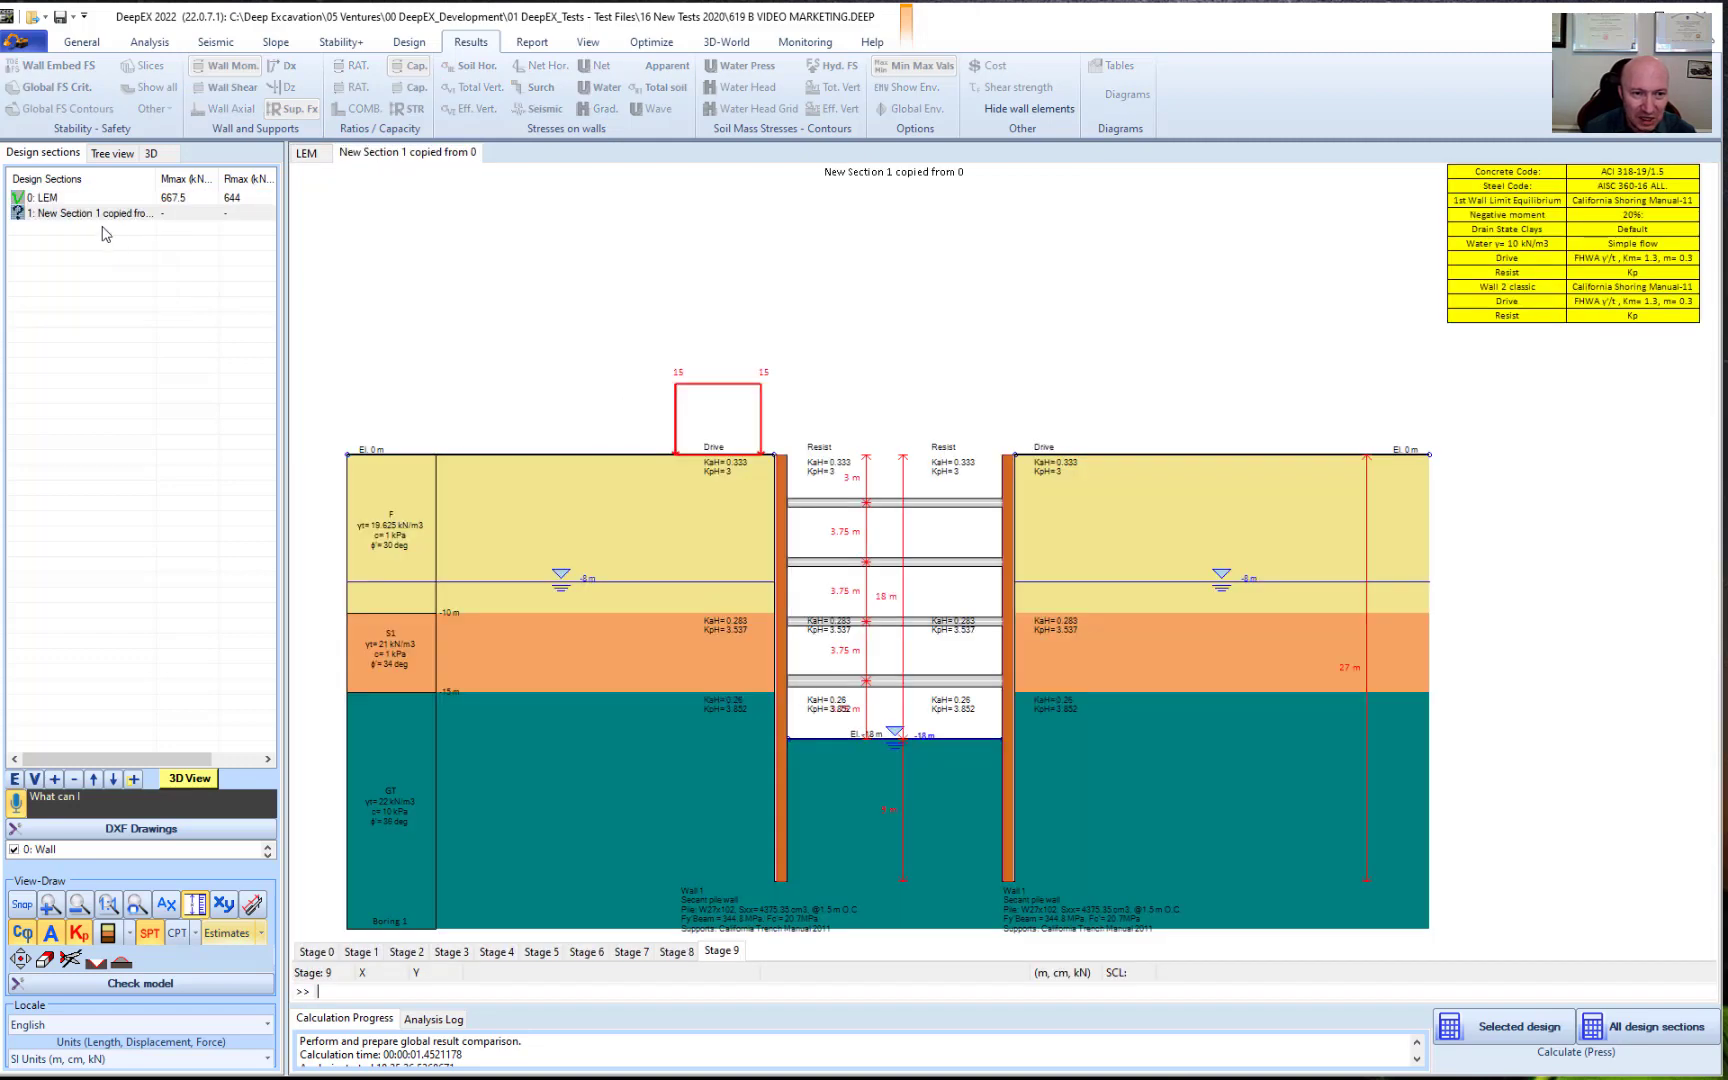
Rename the copied second design section to NL
double_click(95, 220)
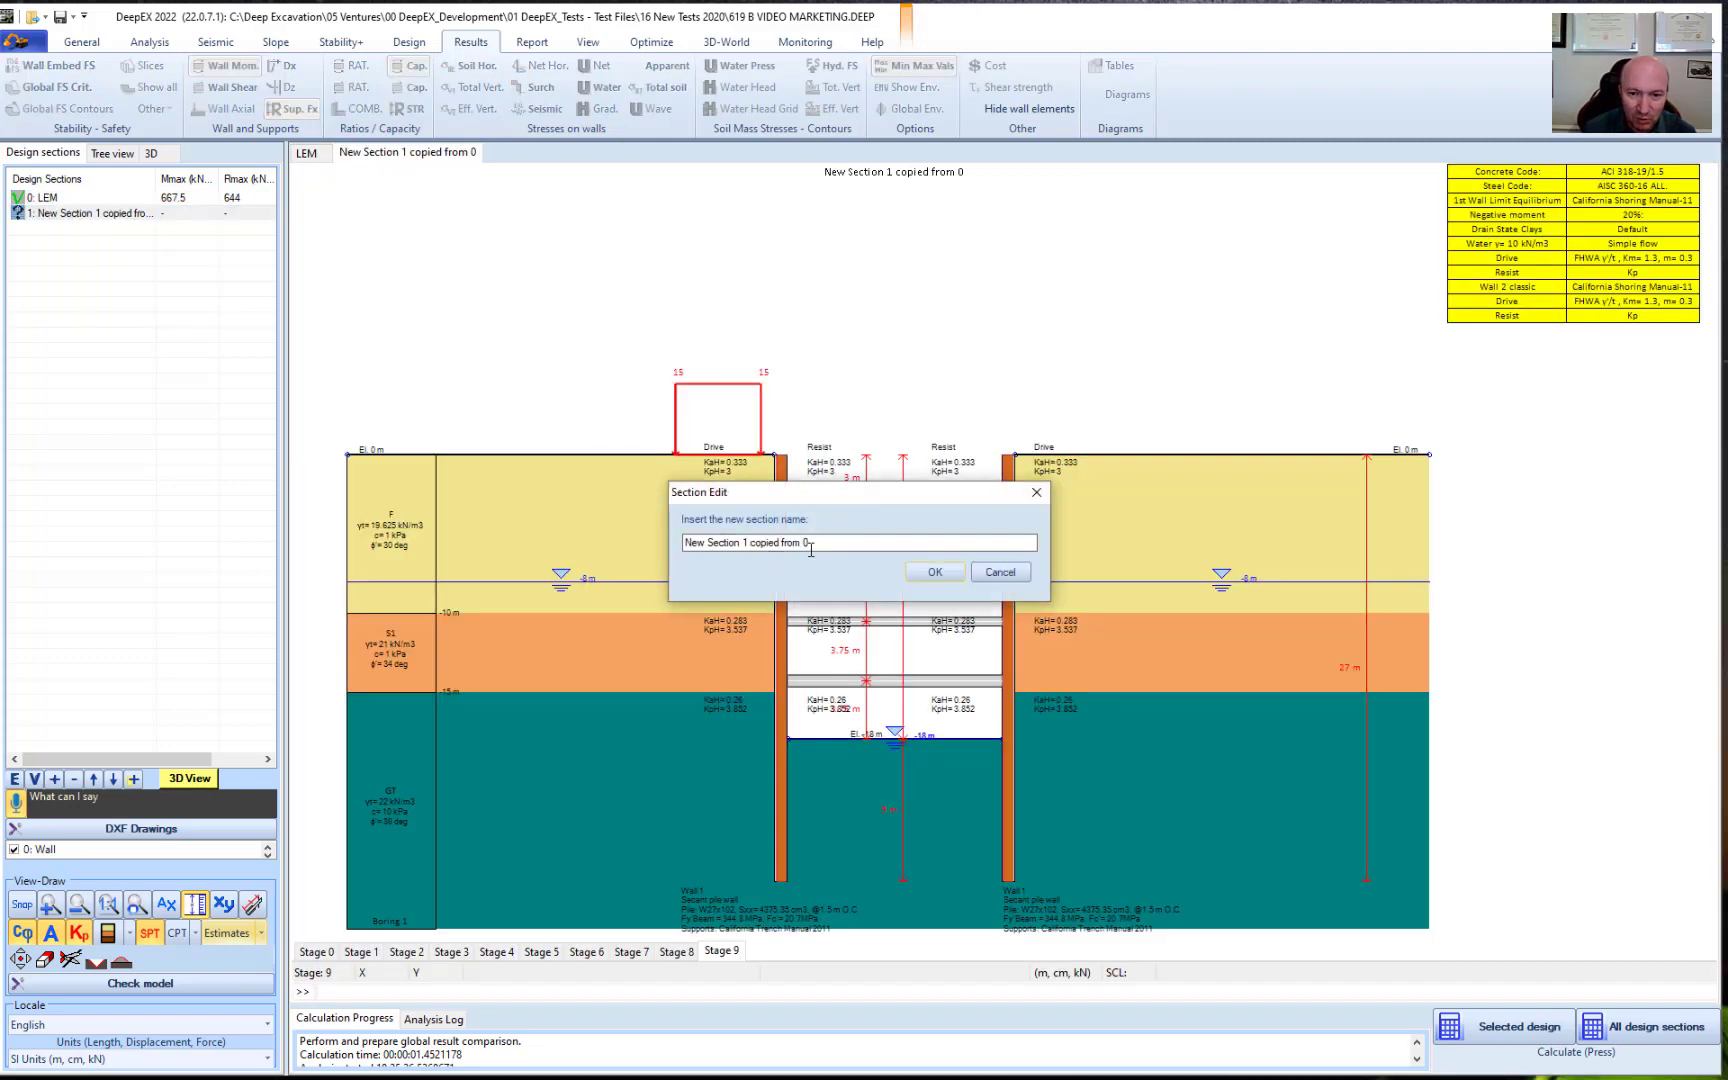
text(NL)
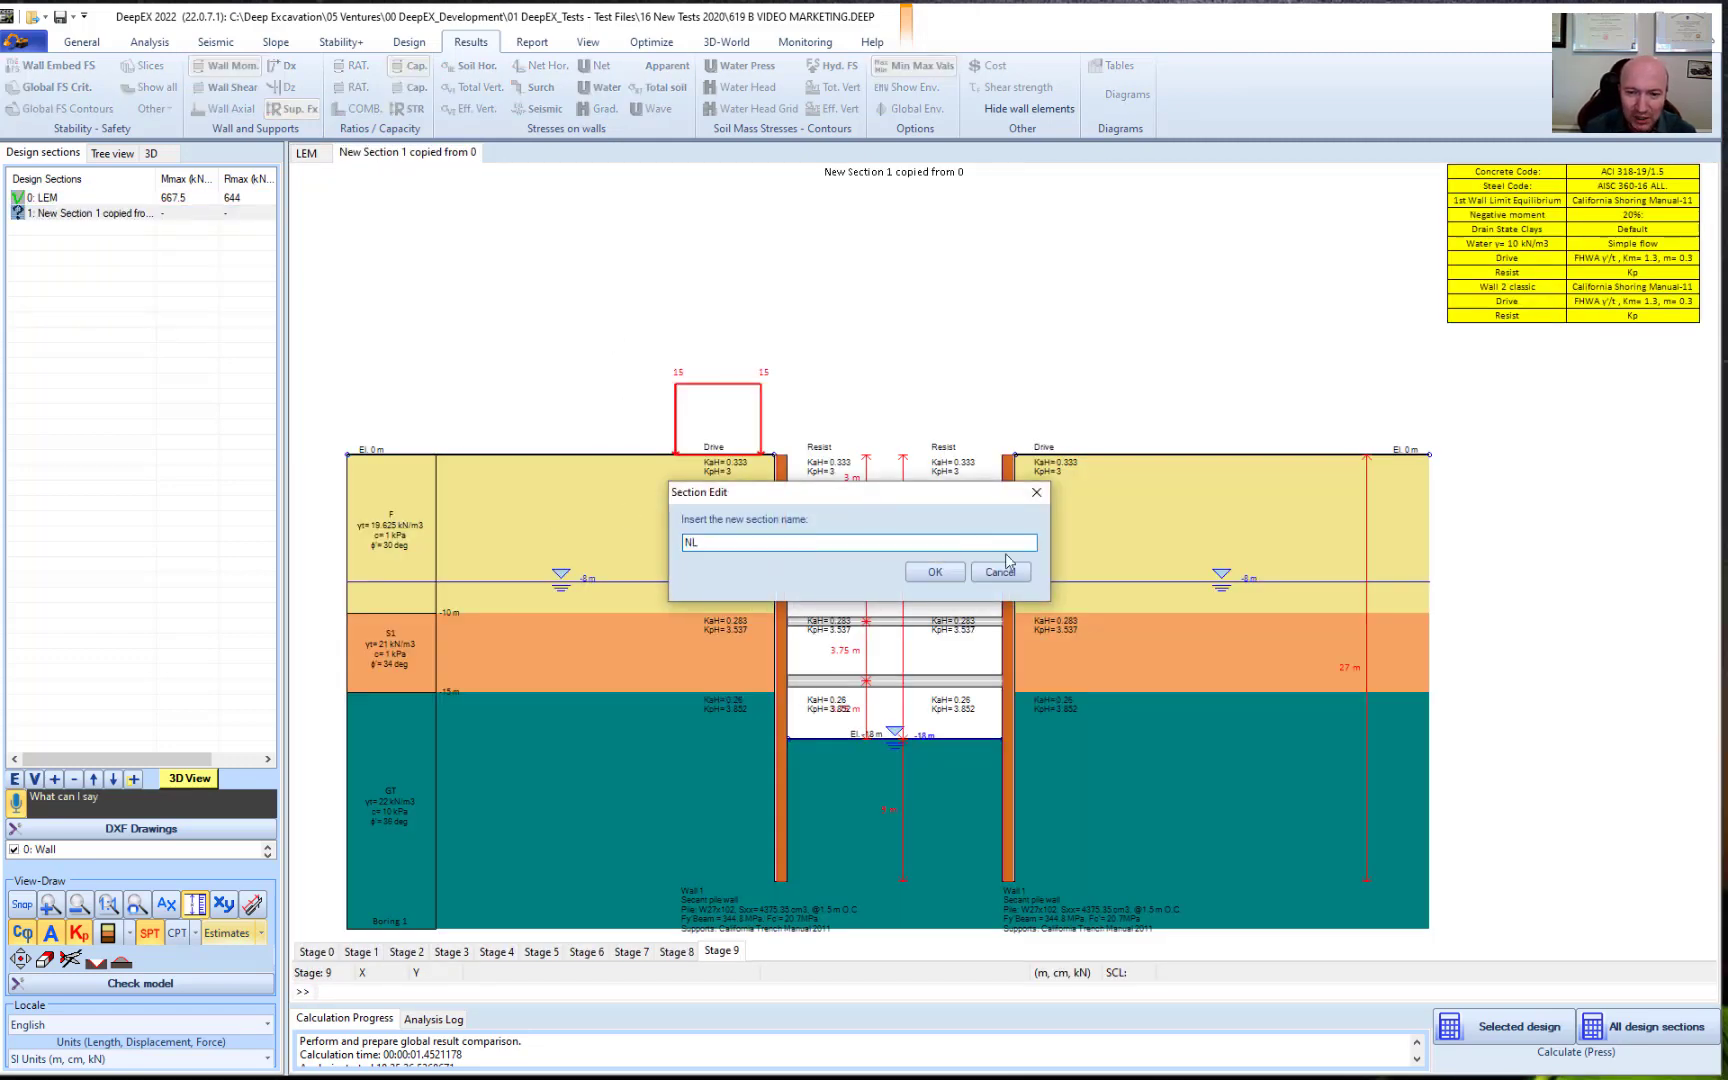
click(935, 571)
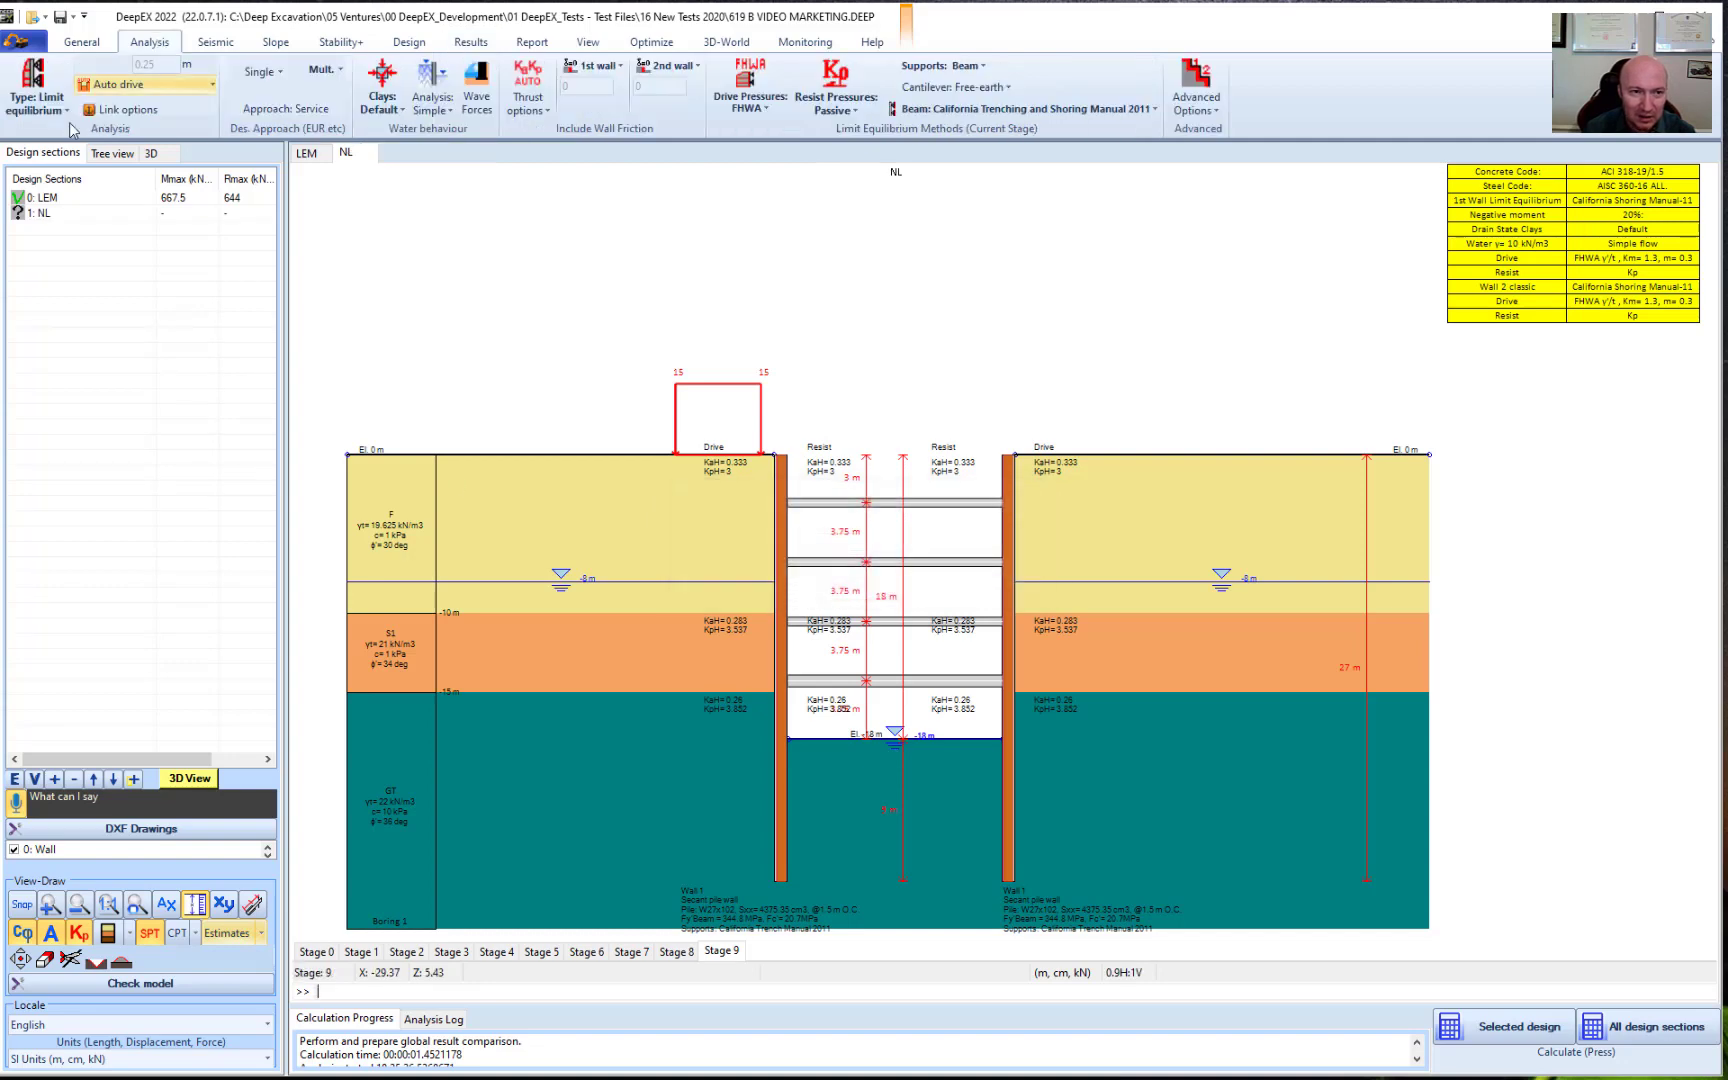
Set NL to Elastoplastic analysis with wall friction 80, calculate, and exit results
click(34, 90)
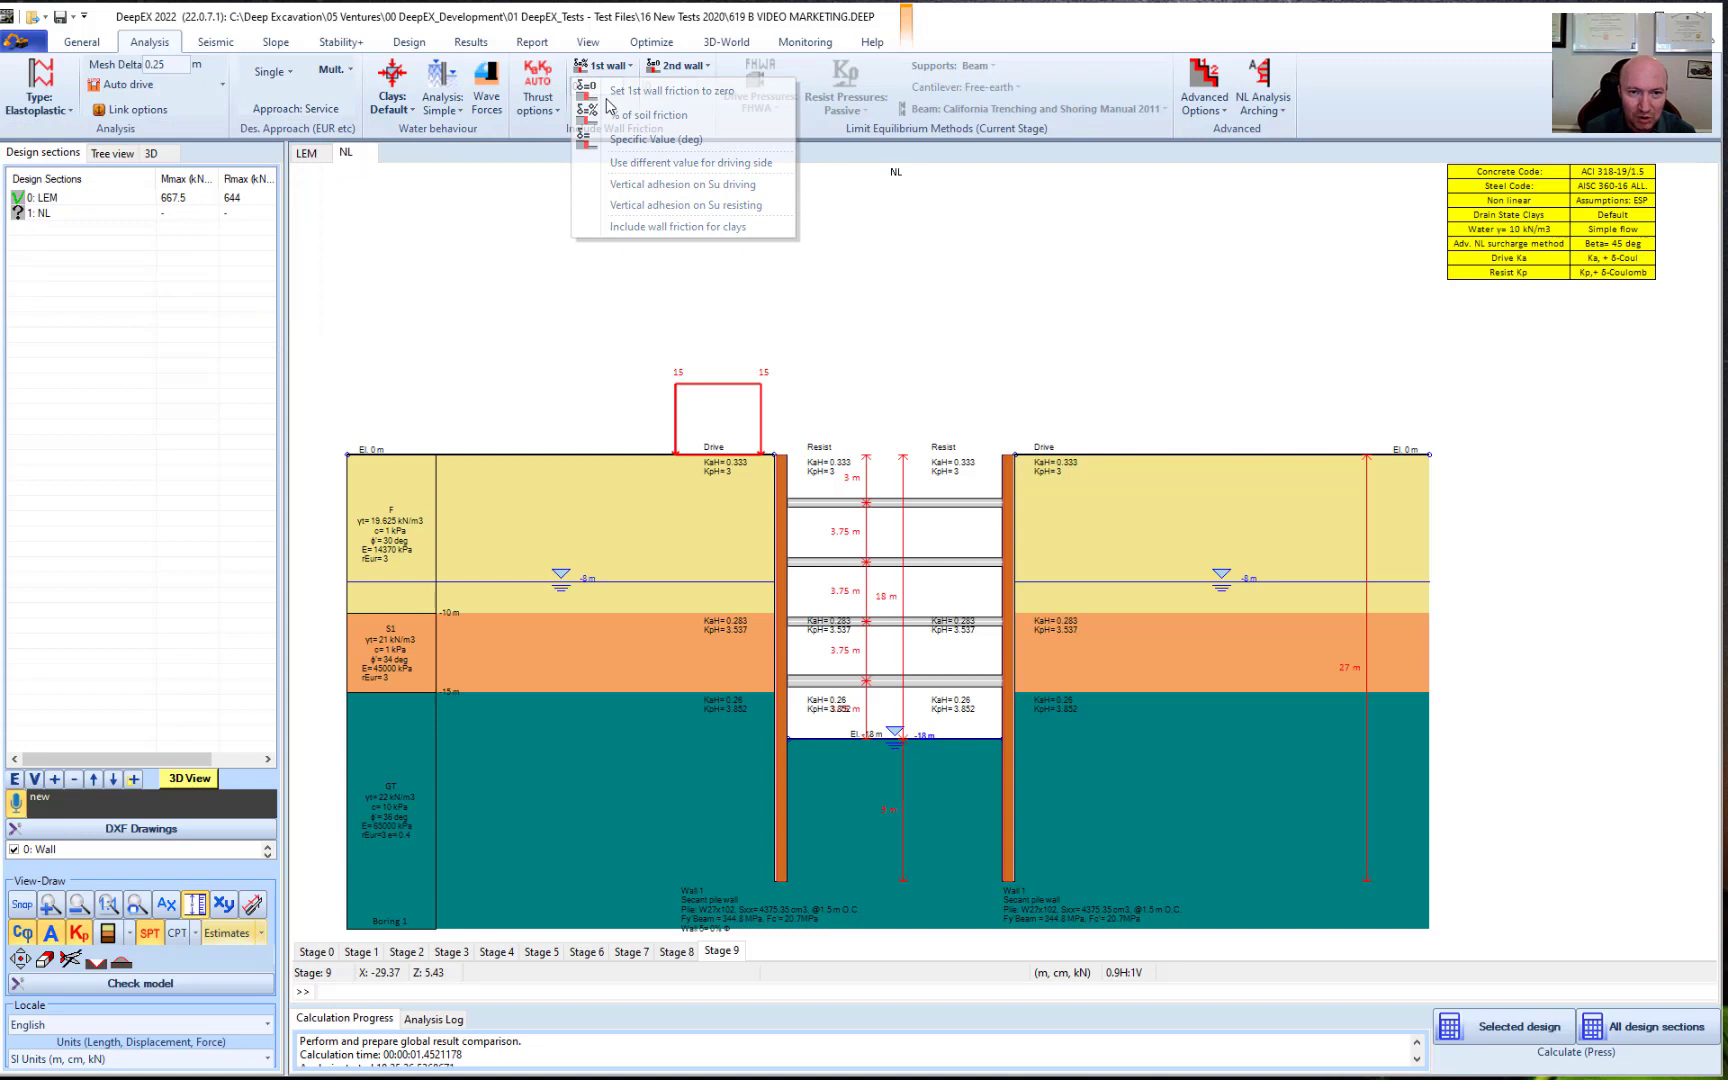
click(664, 138)
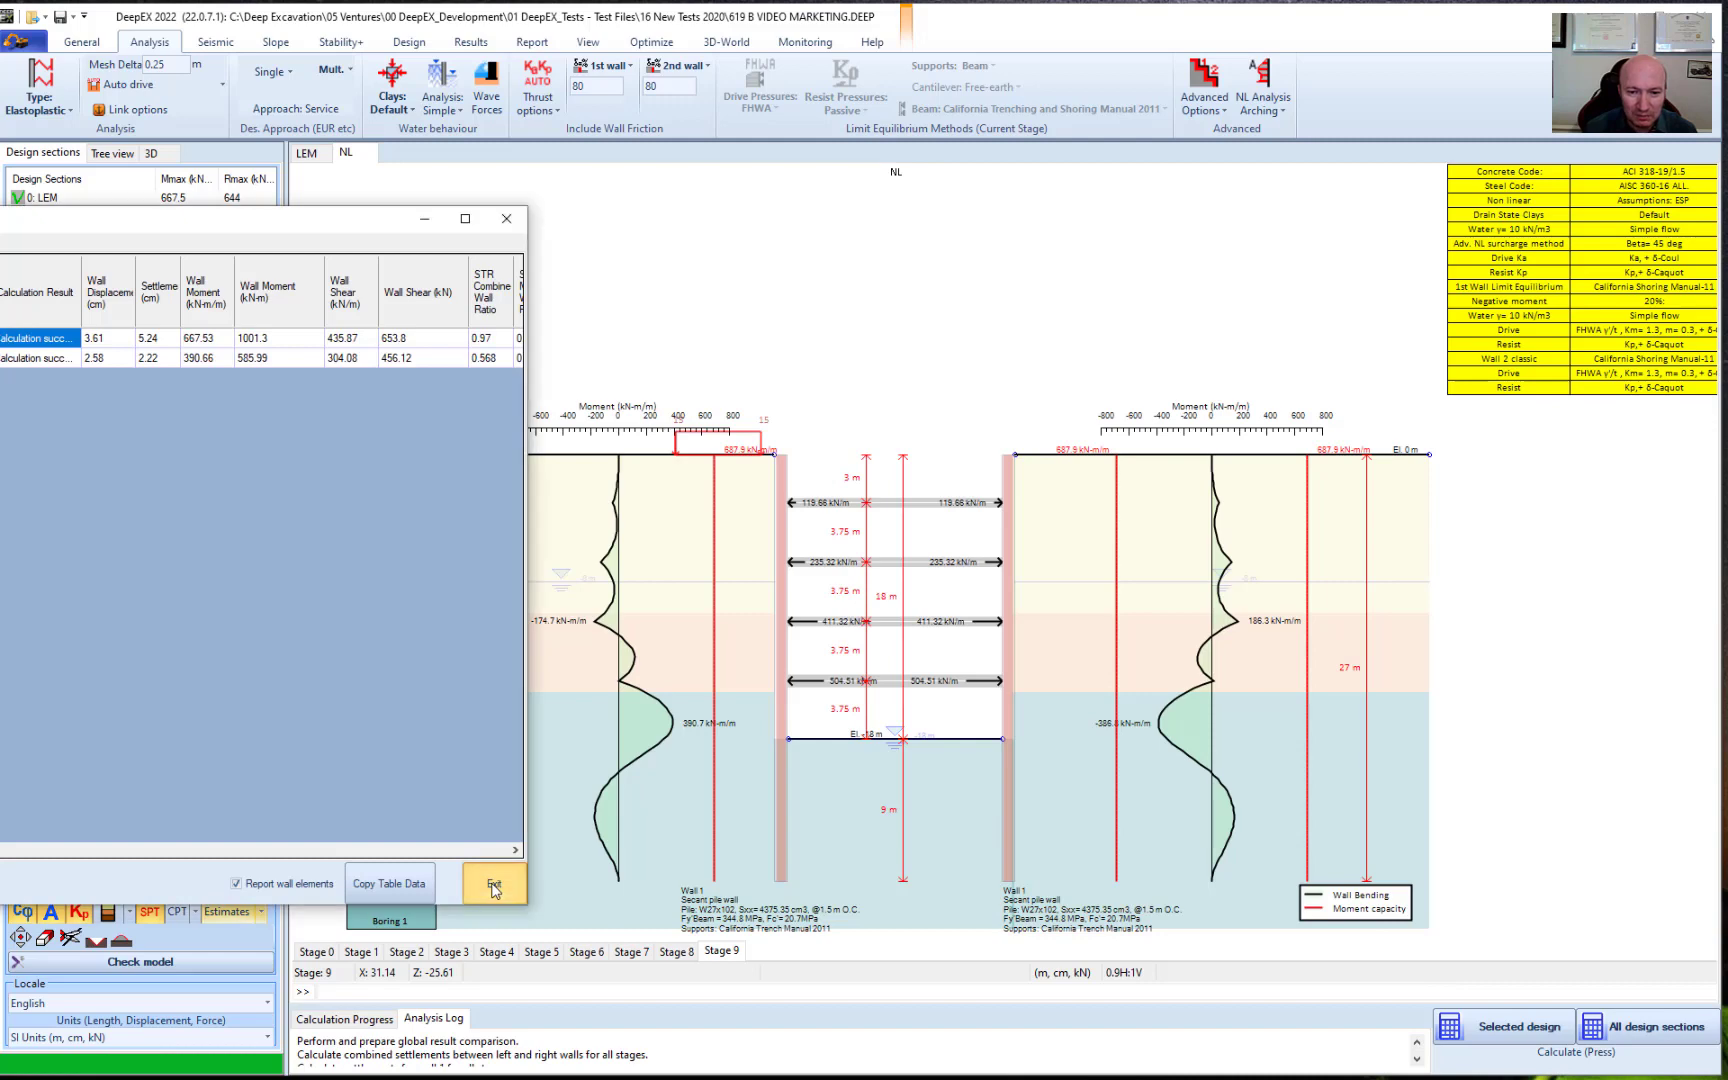
click(493, 883)
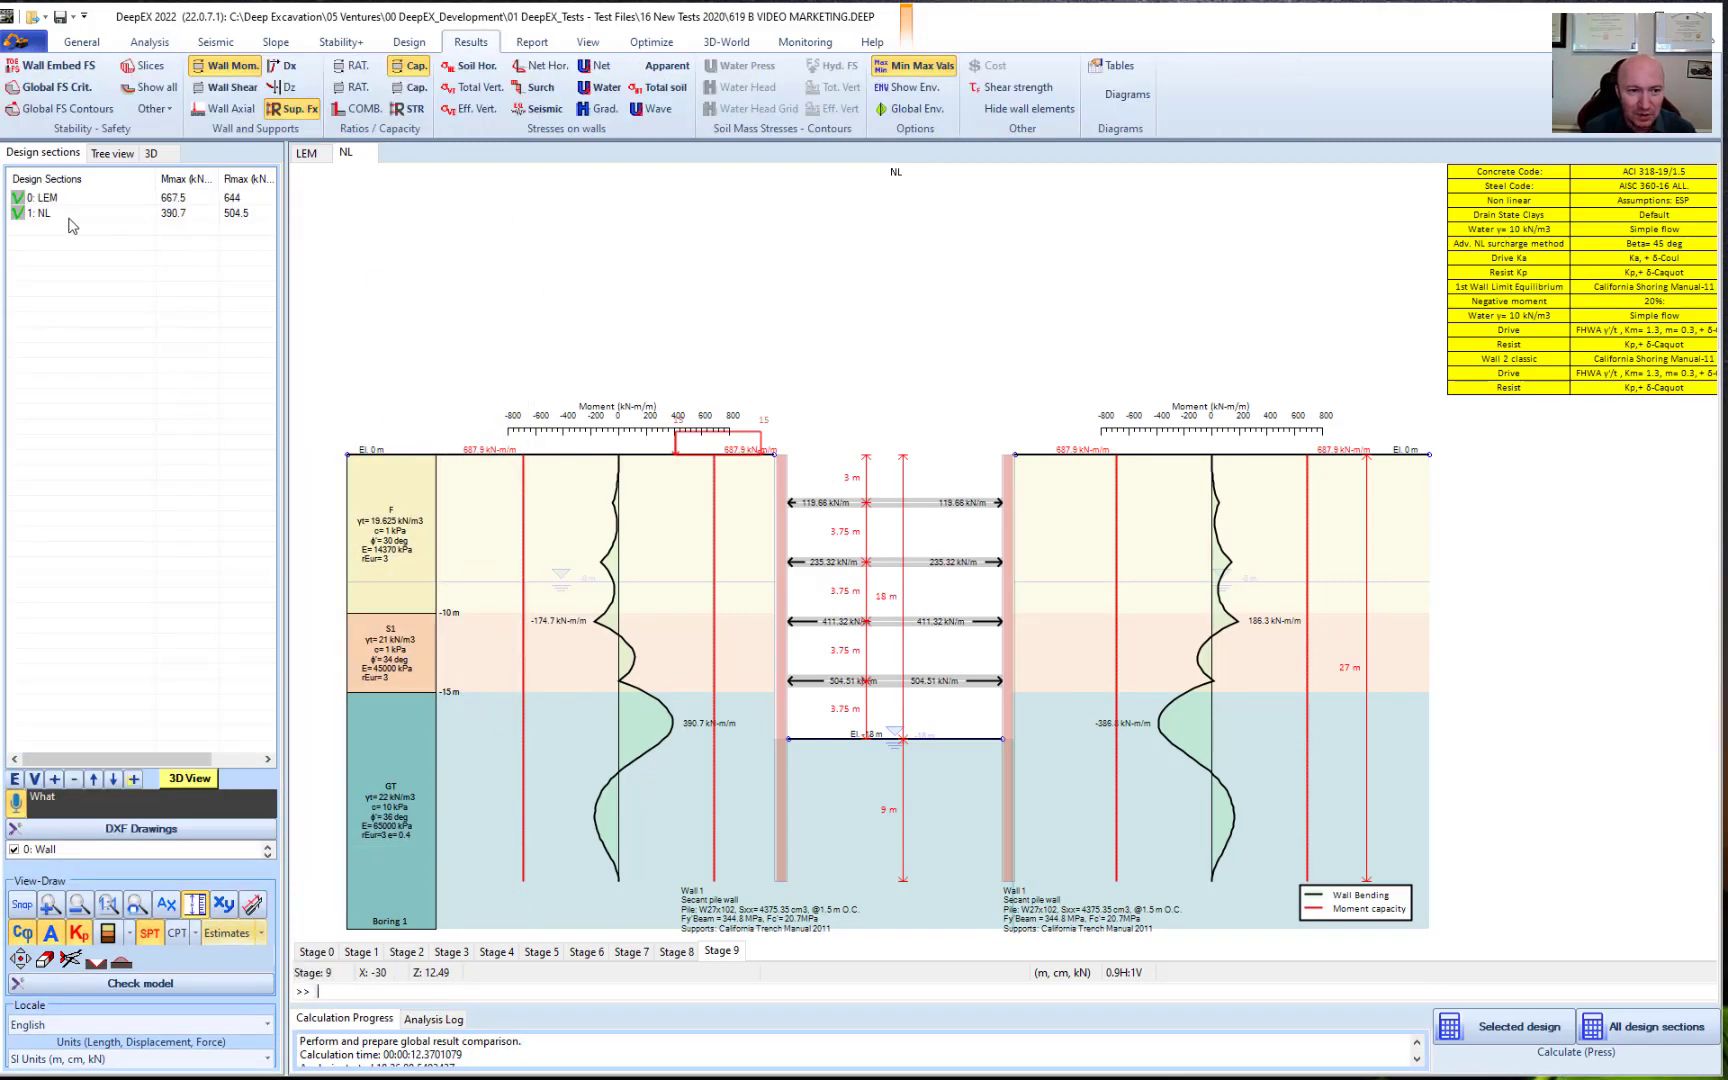
Copy the NL section as a new design section named FEM
right_click(40, 207)
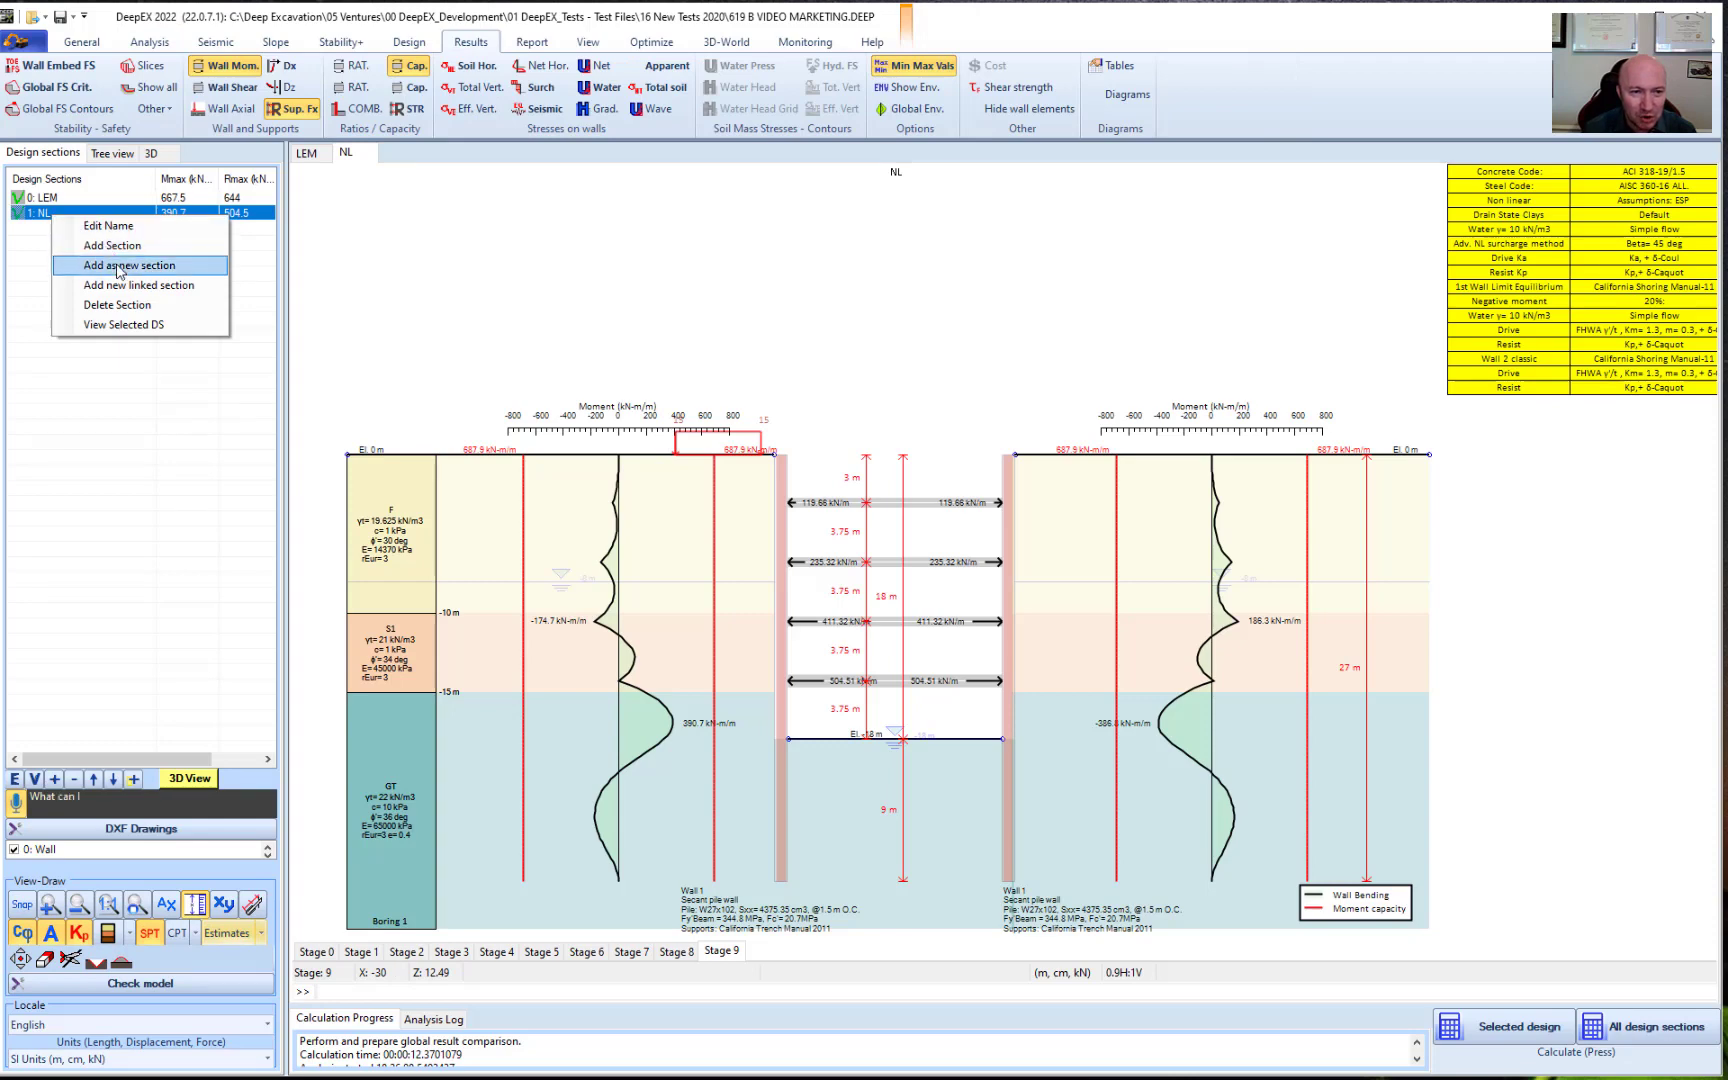
click(117, 265)
text(F)
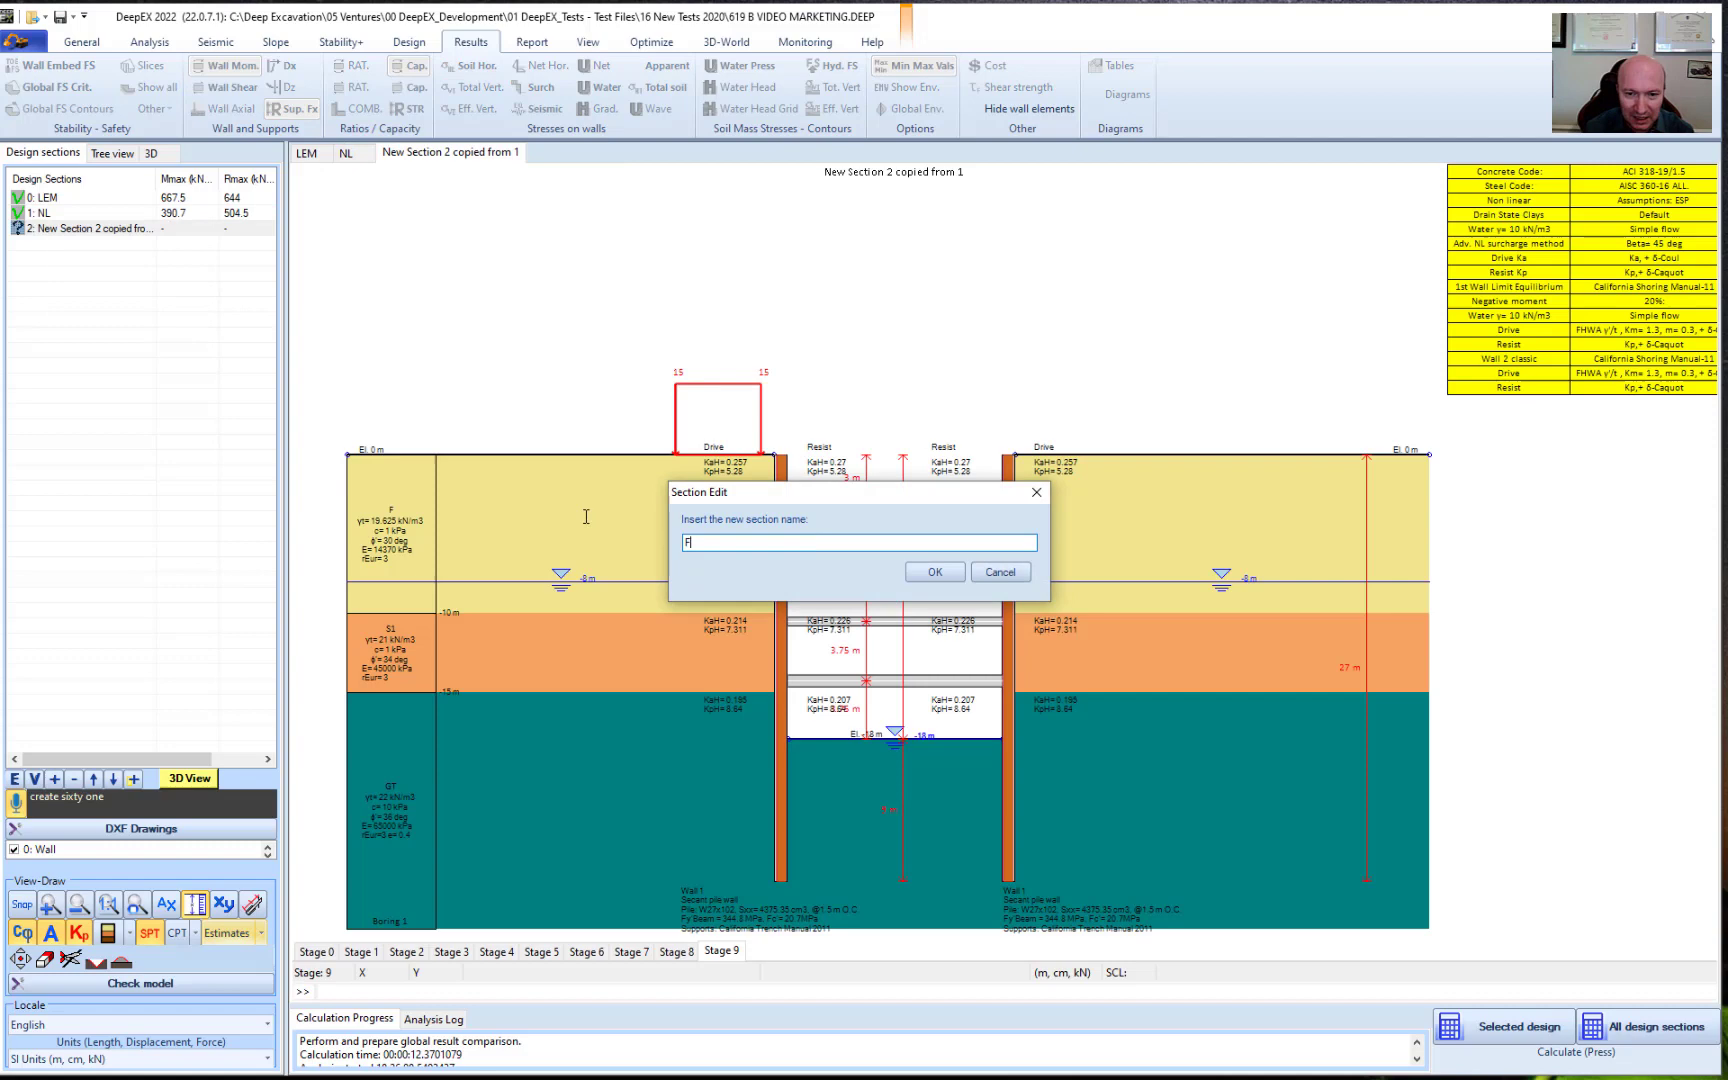
click(934, 572)
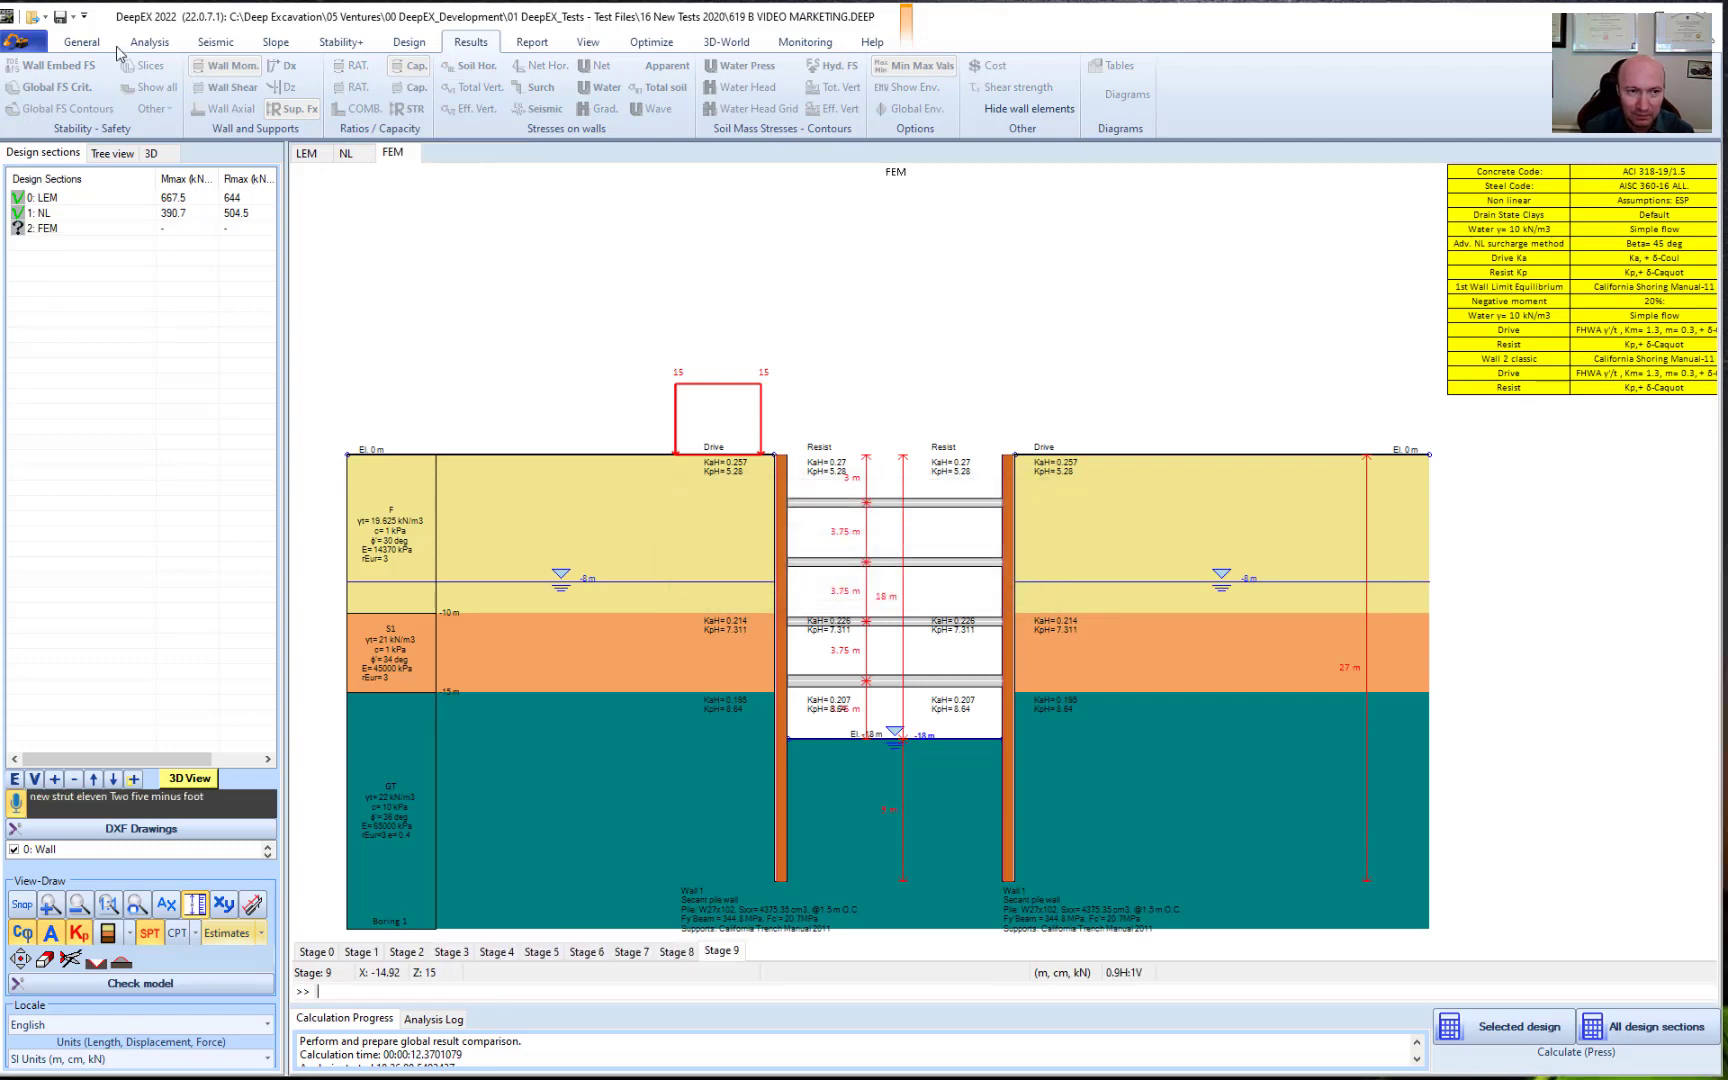
Review the FEM section's General tab model settings
click(82, 42)
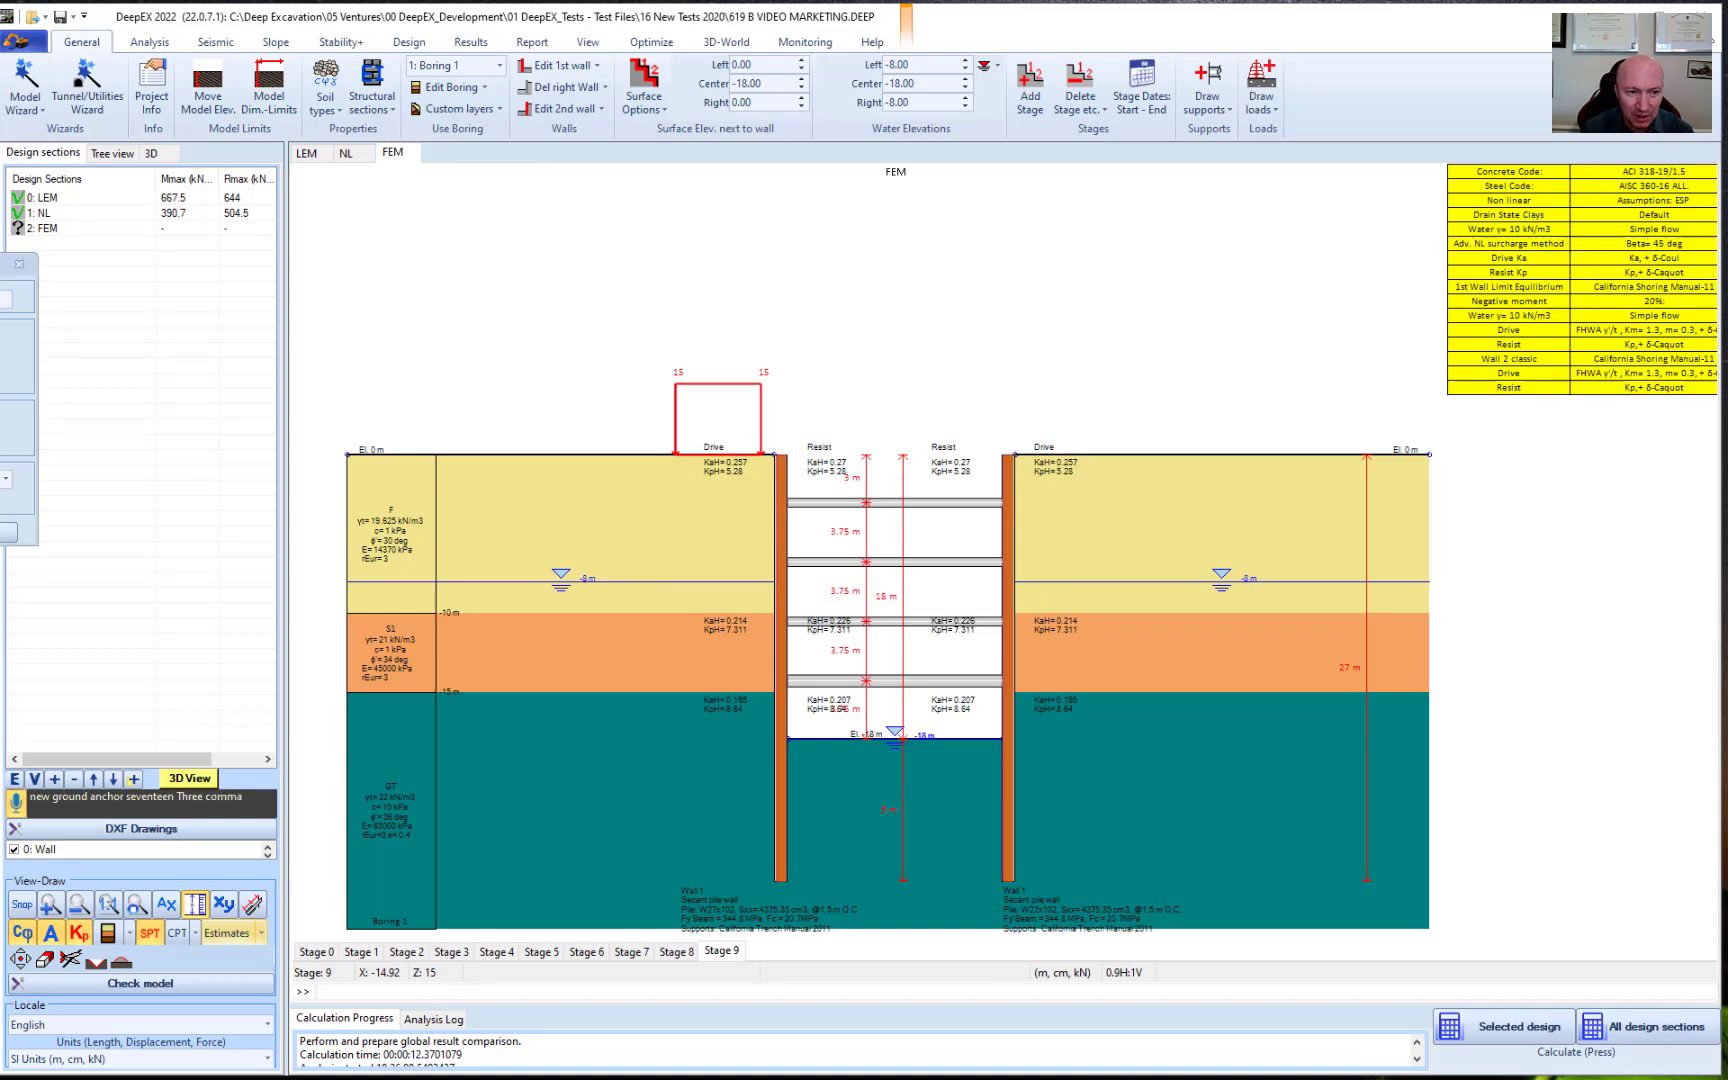
text(seven eight twelve meter)
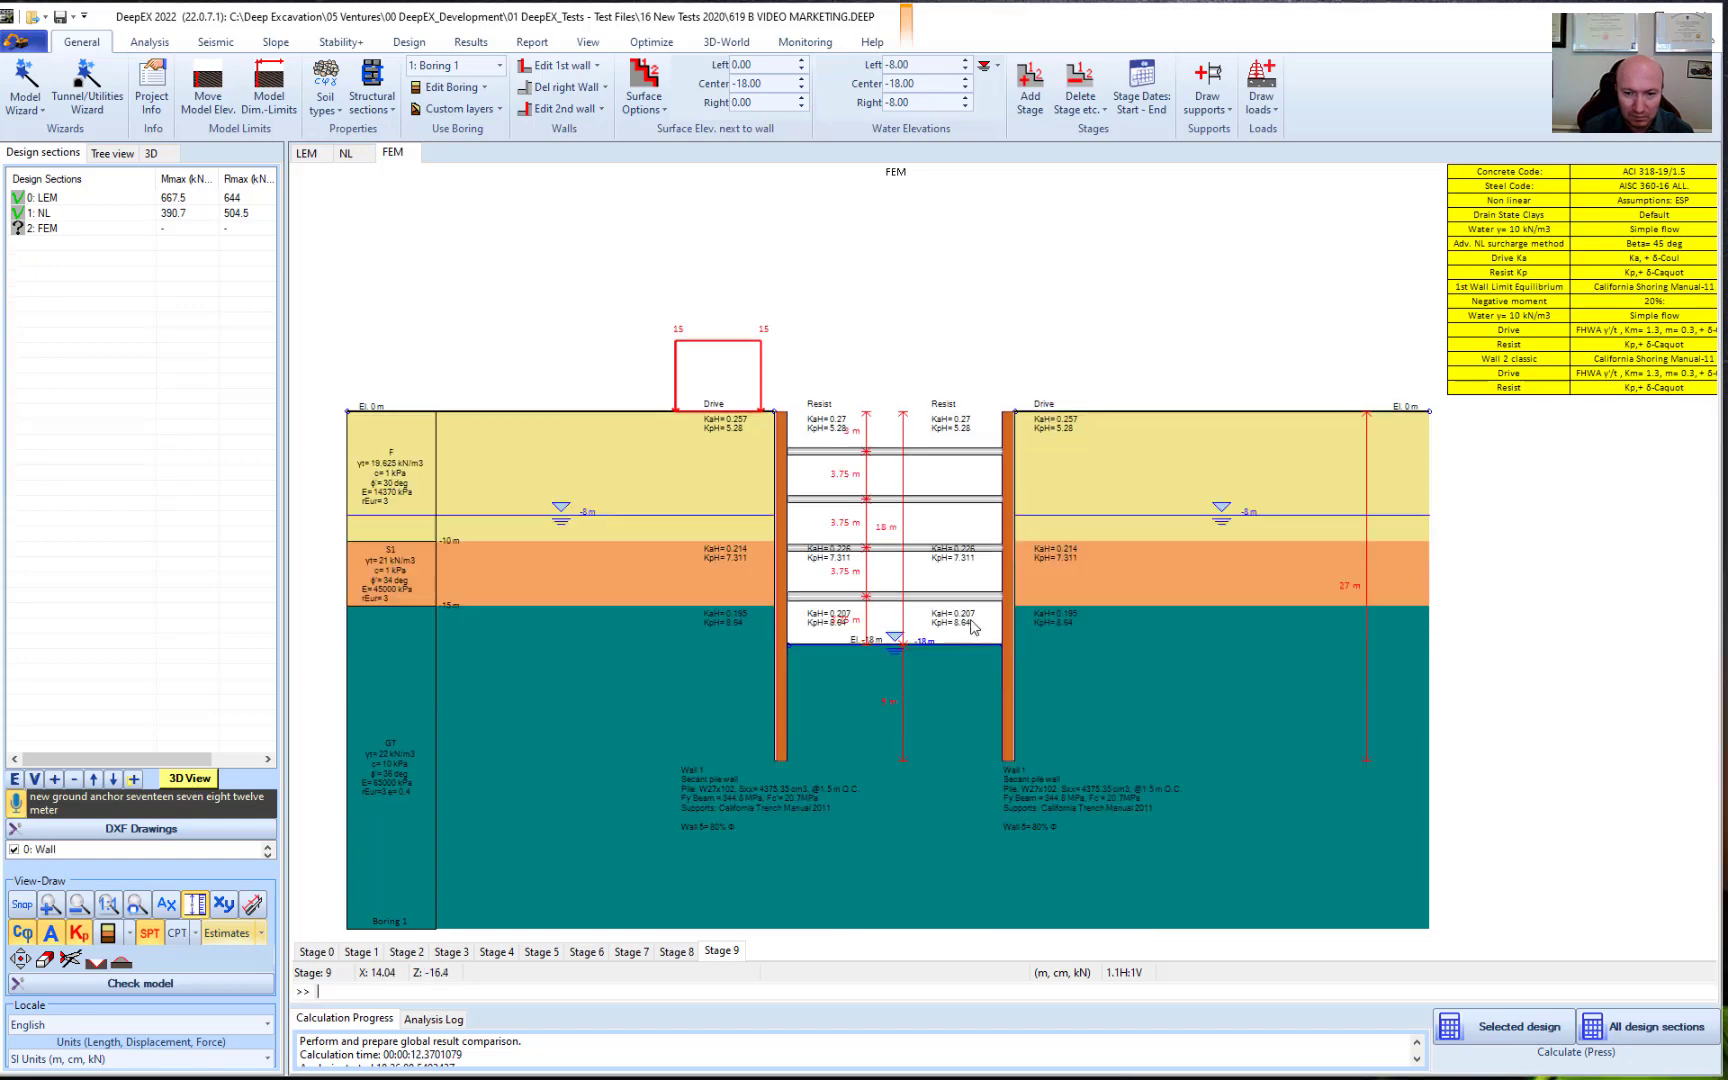
click(148, 41)
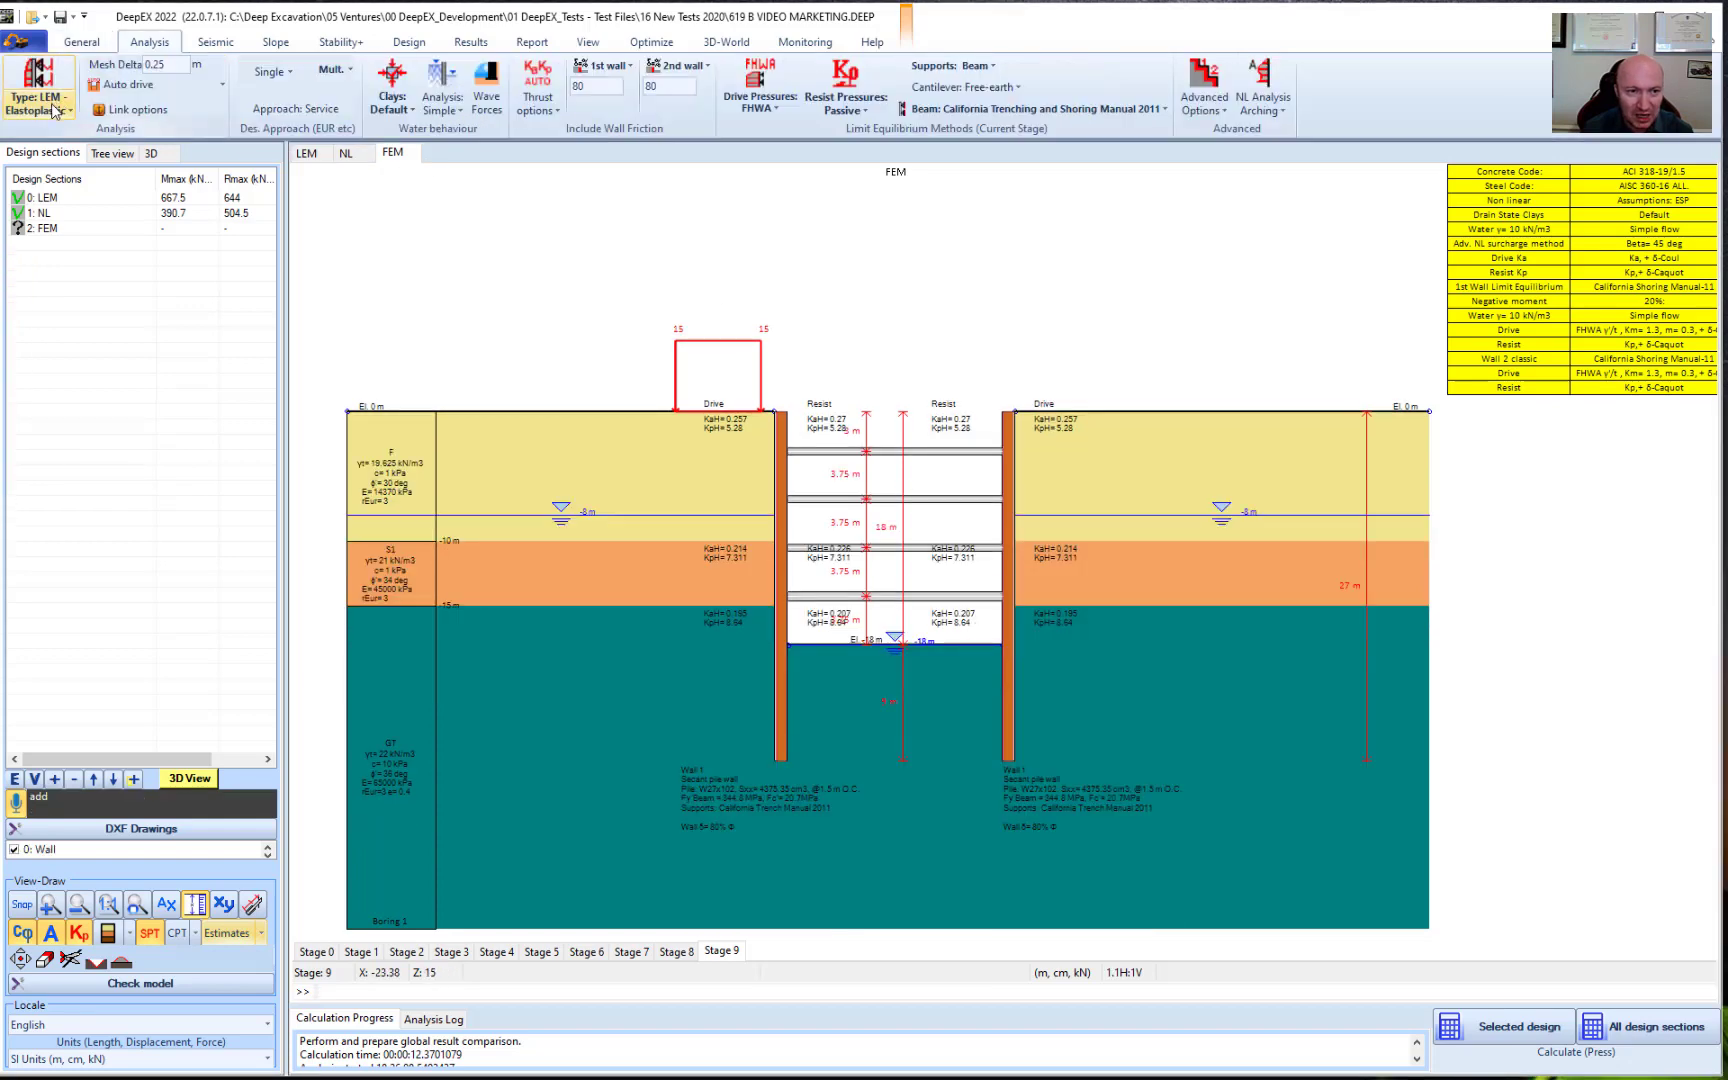
Set FEM to Finite Elements analysis, calculate, and exit the LEM/NL/FEM summary
click(37, 95)
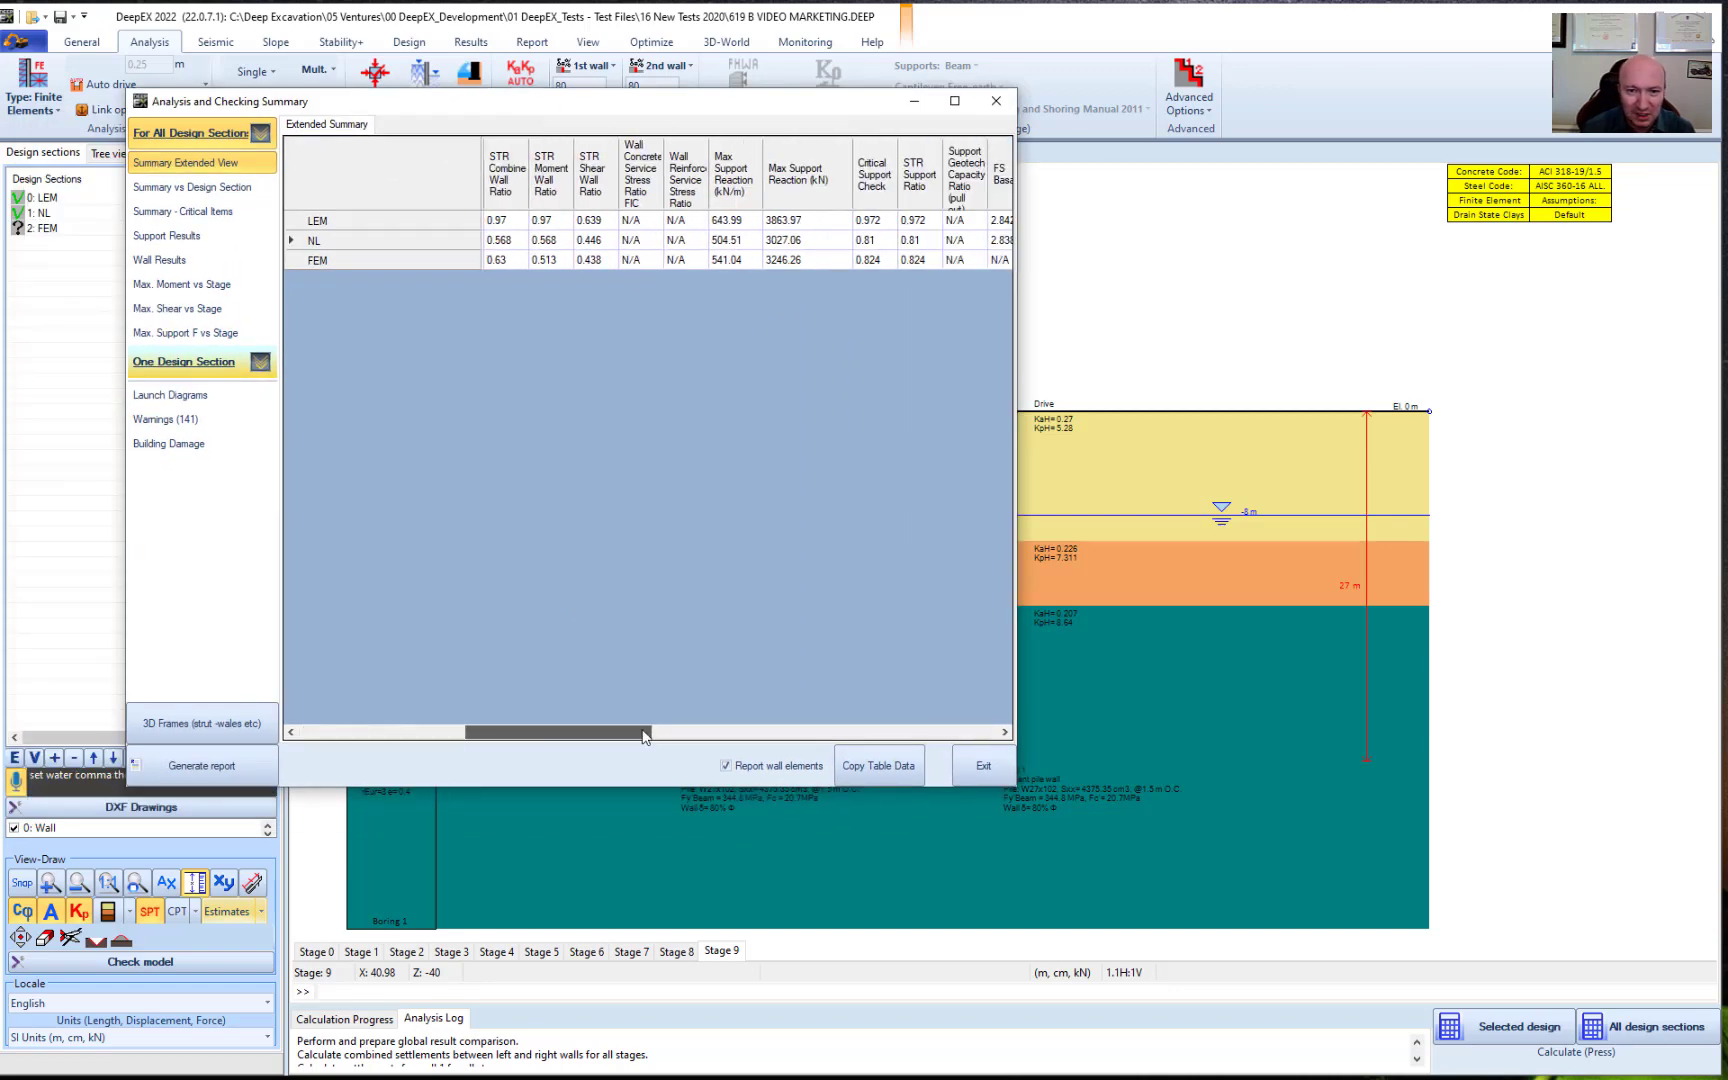
click(983, 765)
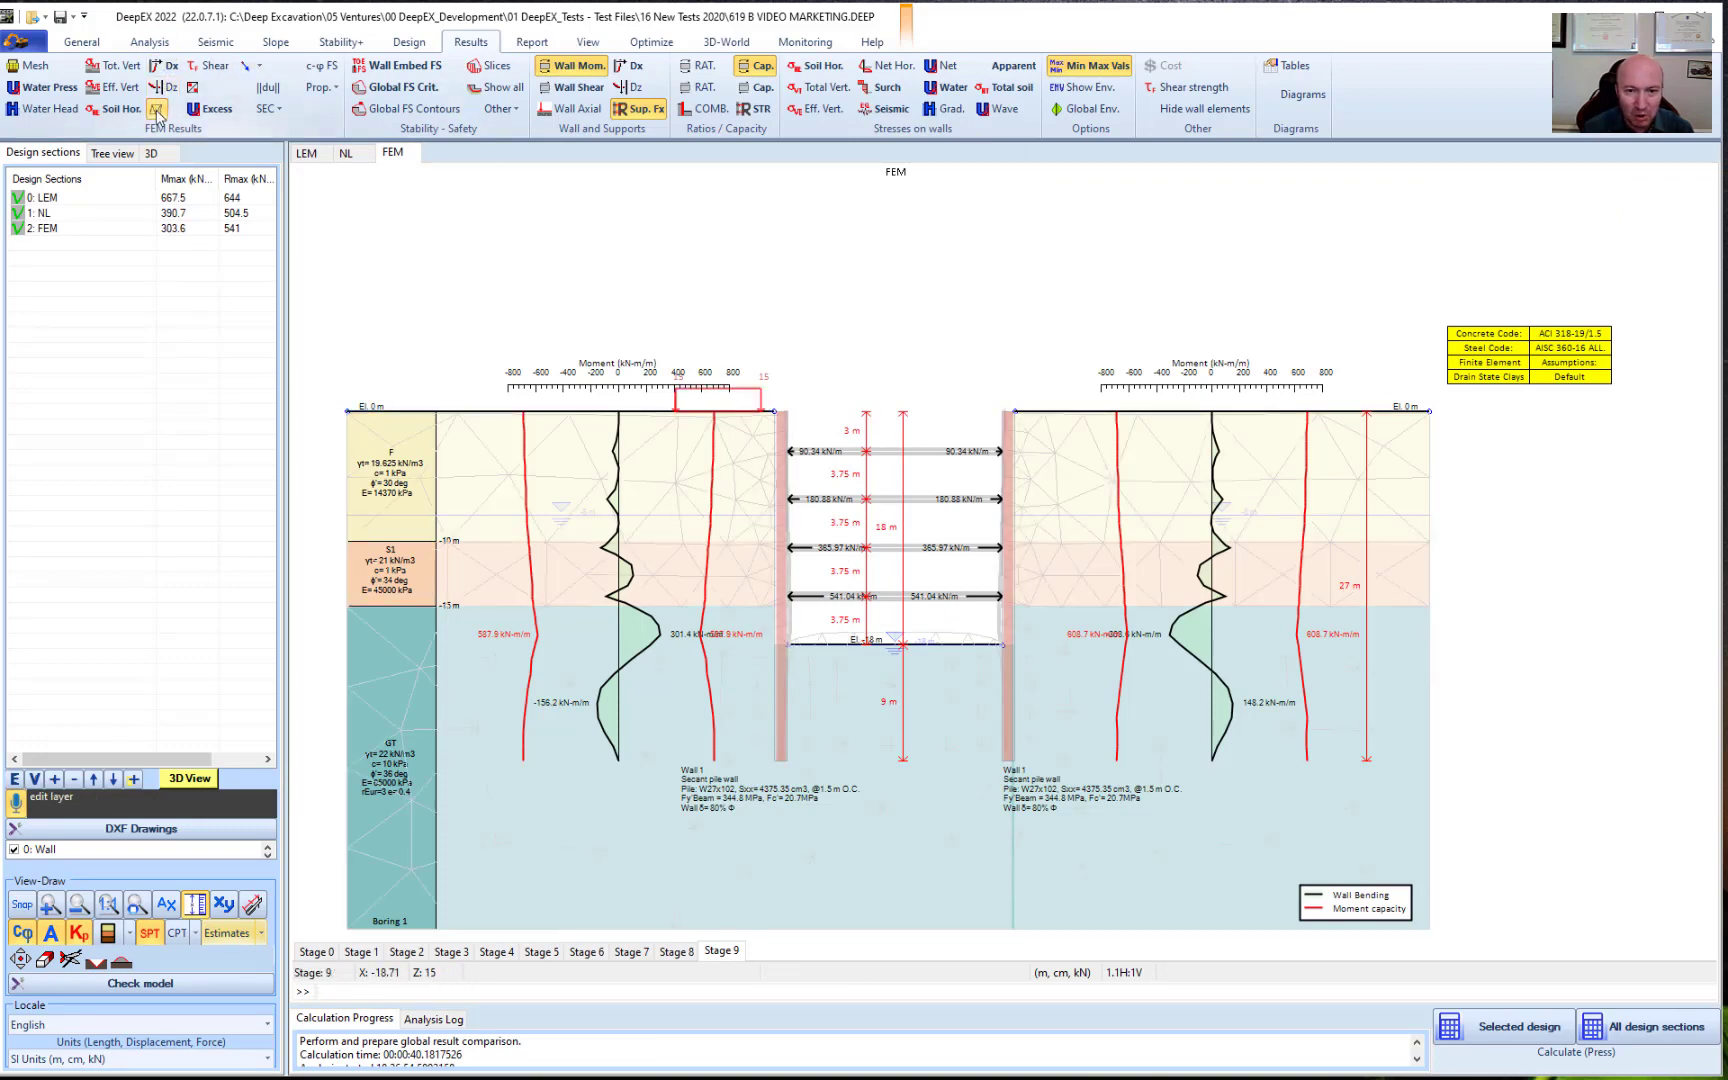
Compare the LEM, NL and FEM section tabs, then show FEM Dx contours
click(307, 152)
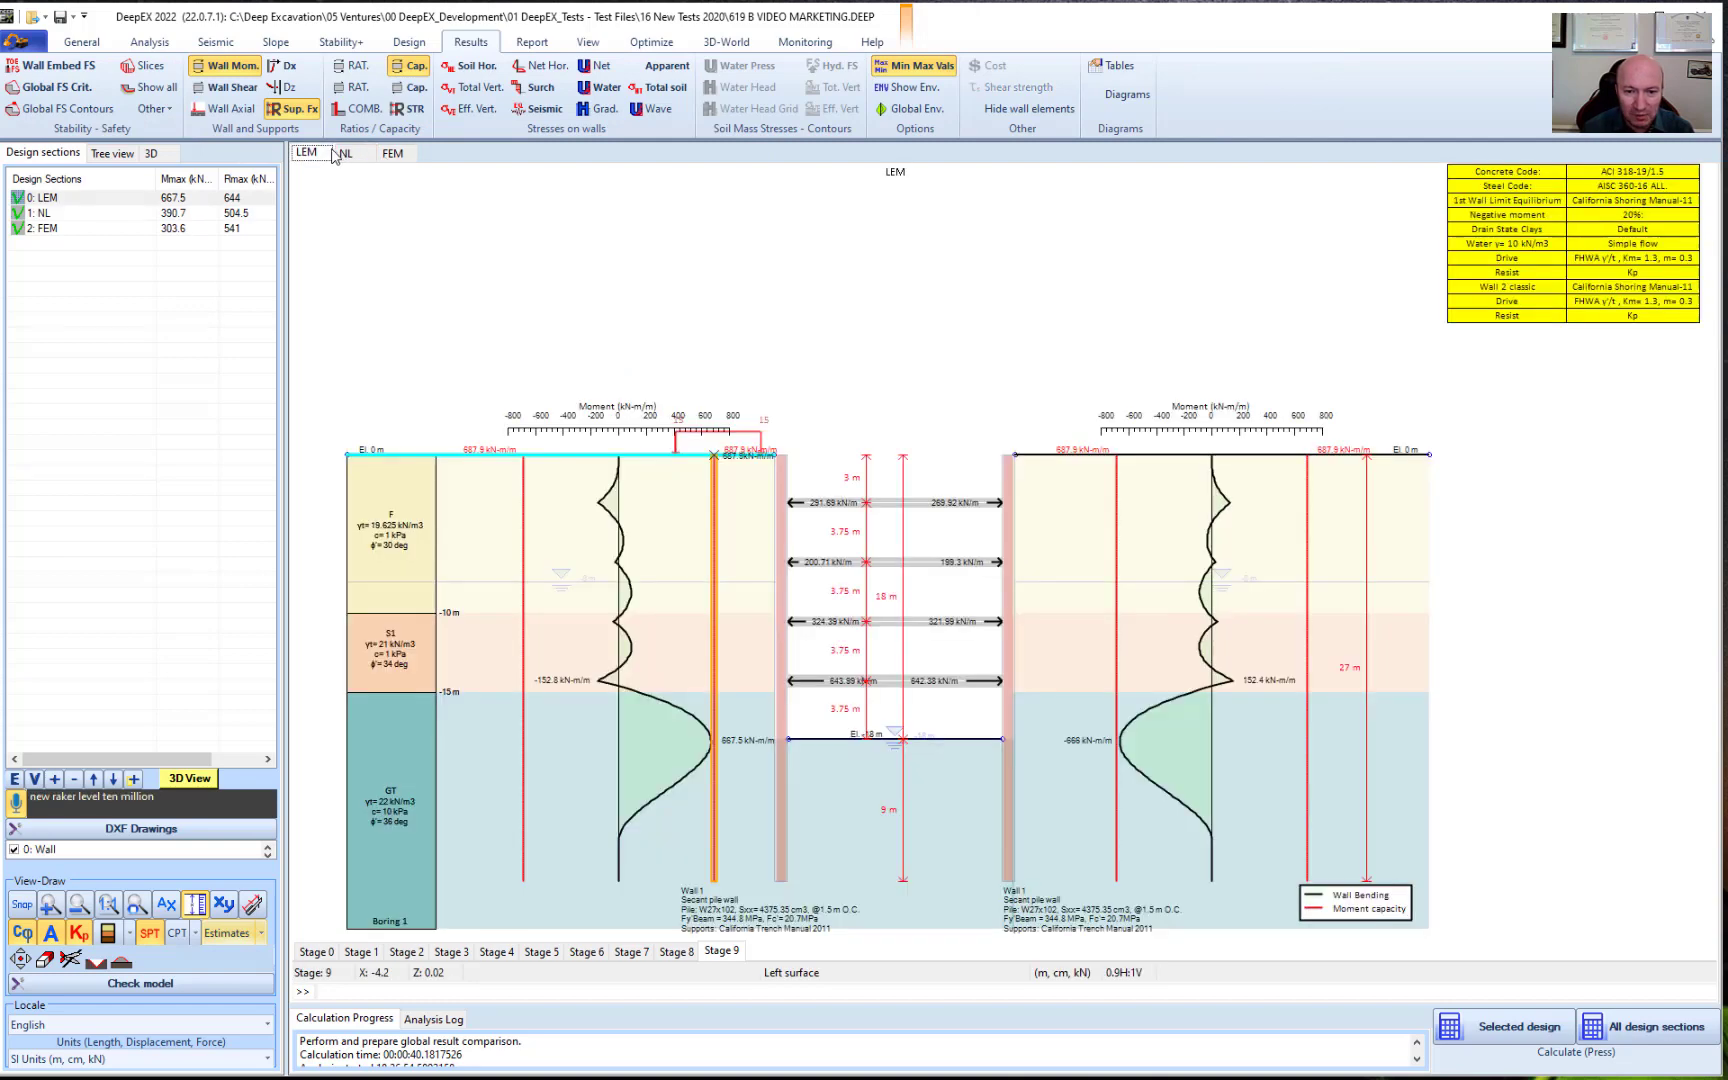
click(344, 153)
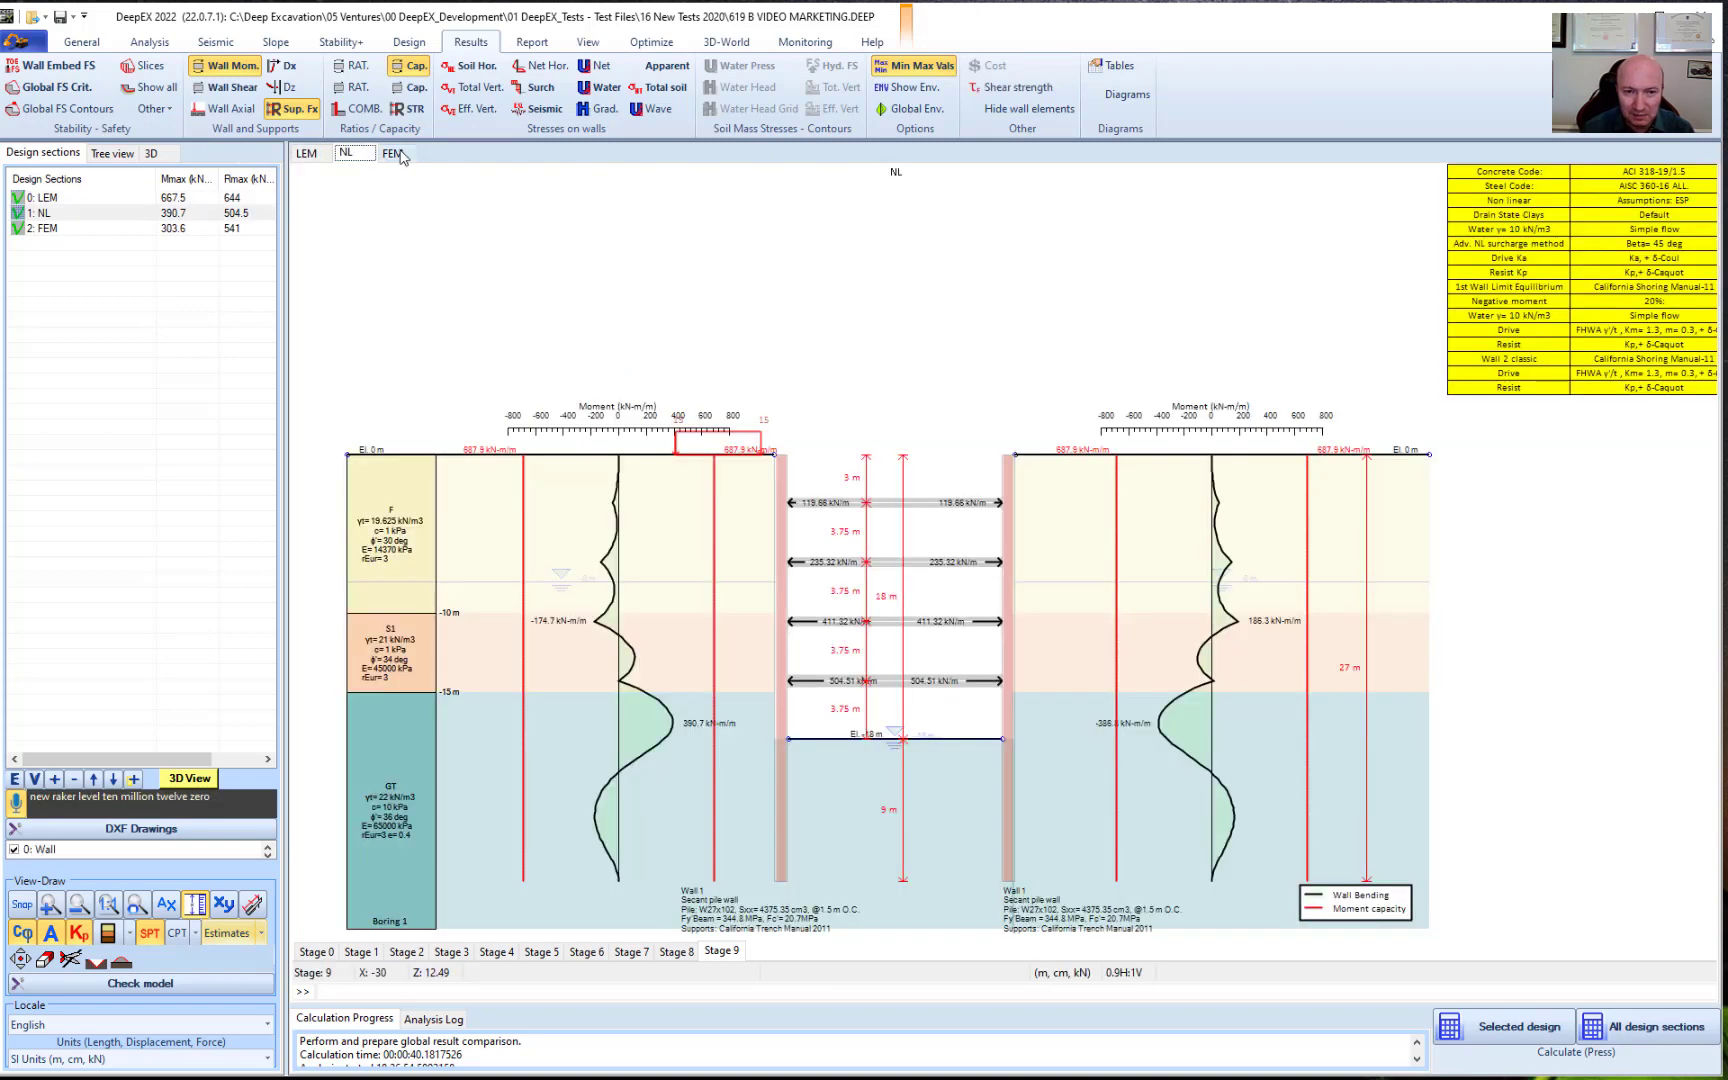
click(392, 152)
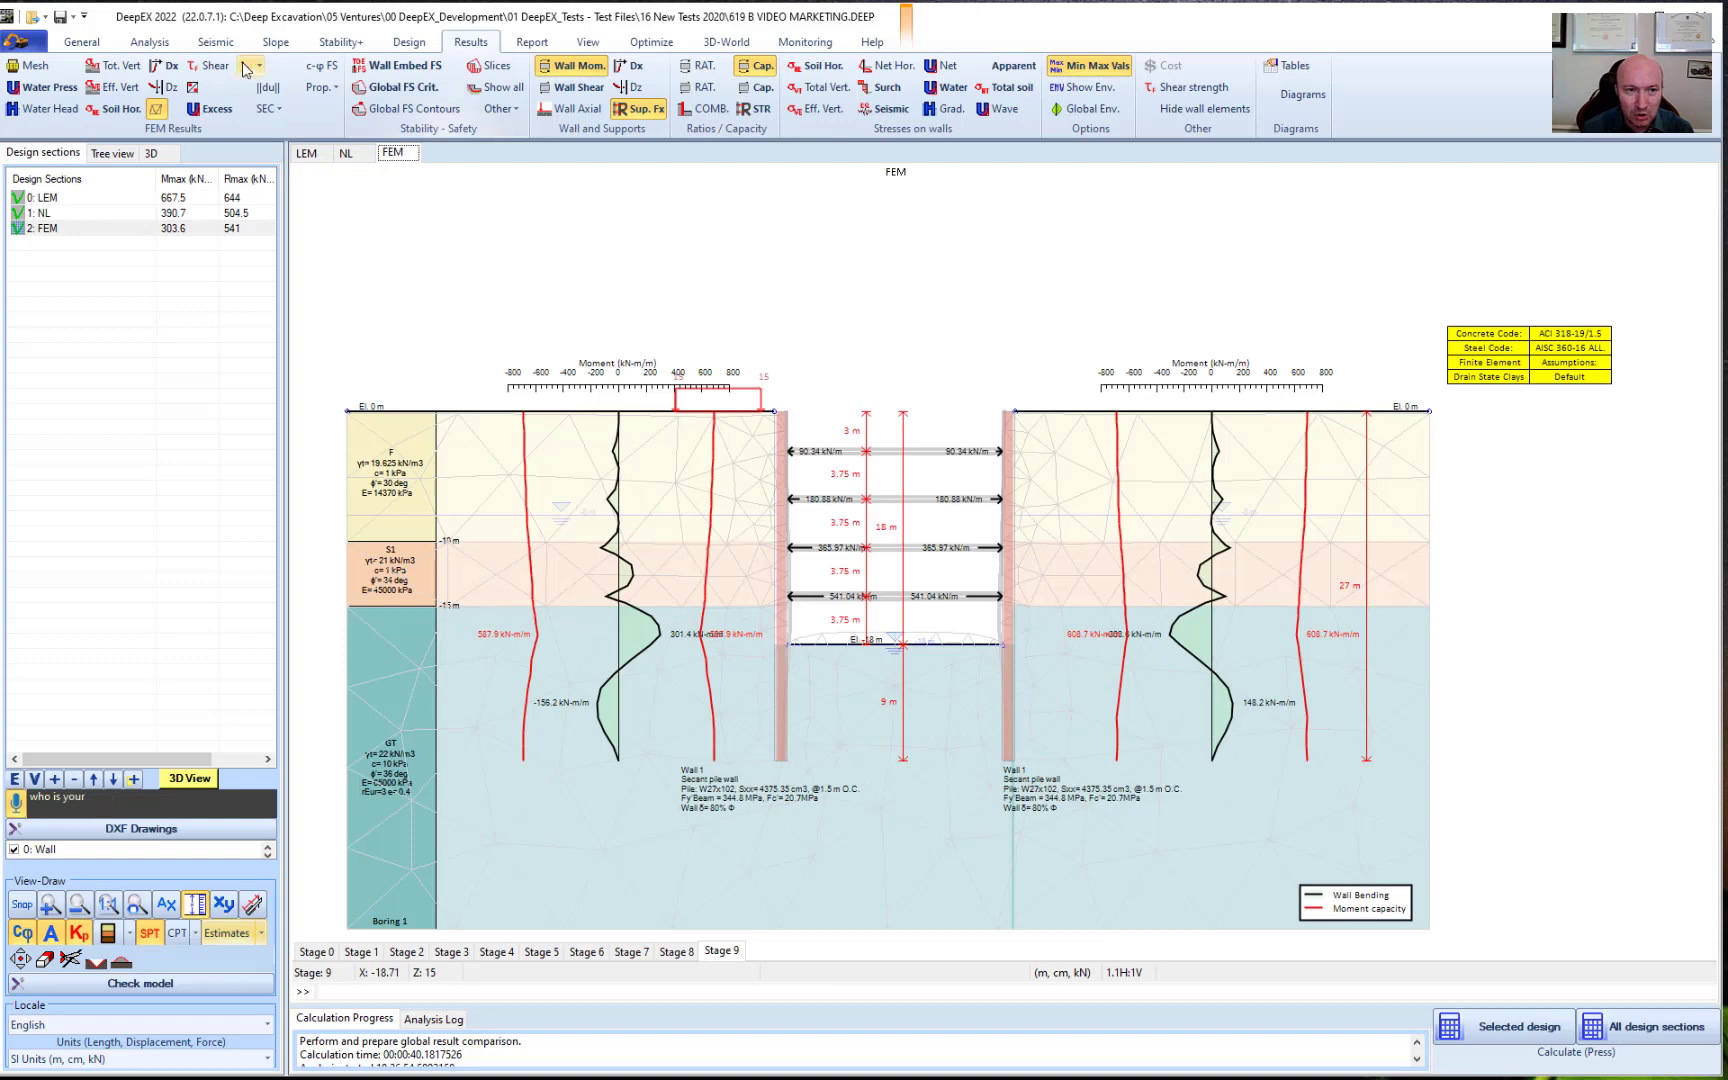
click(165, 68)
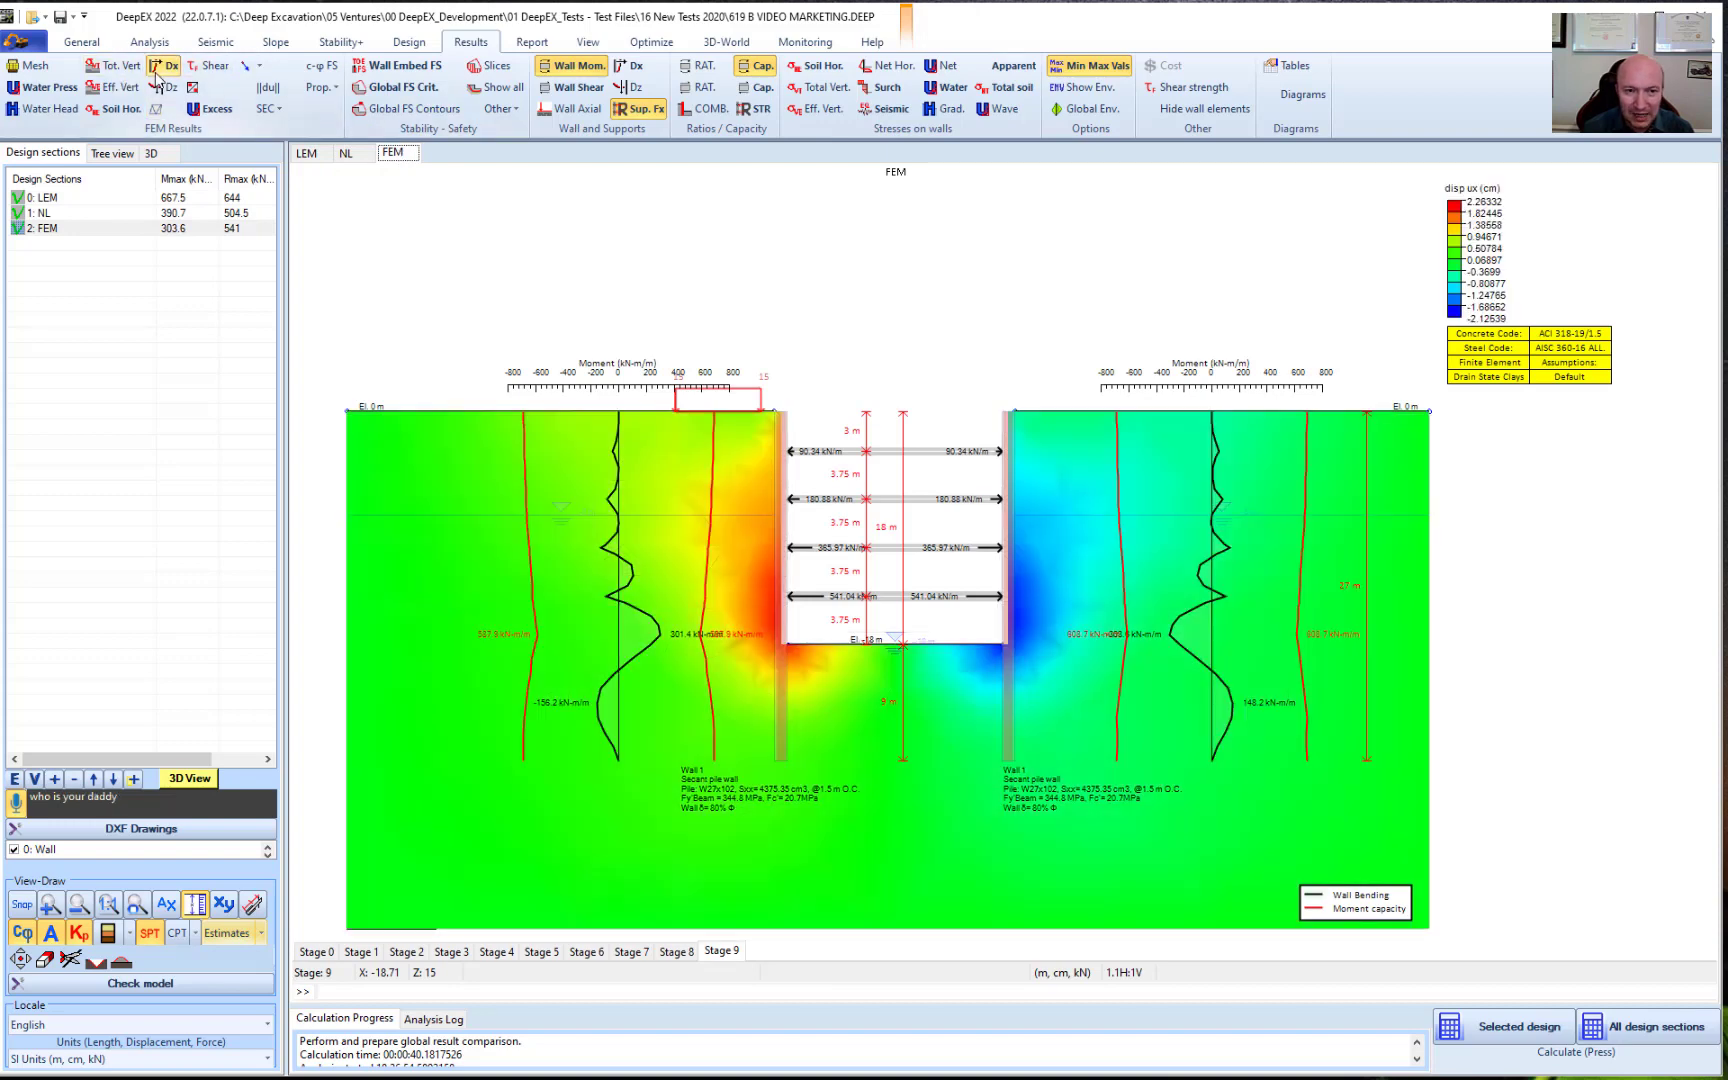